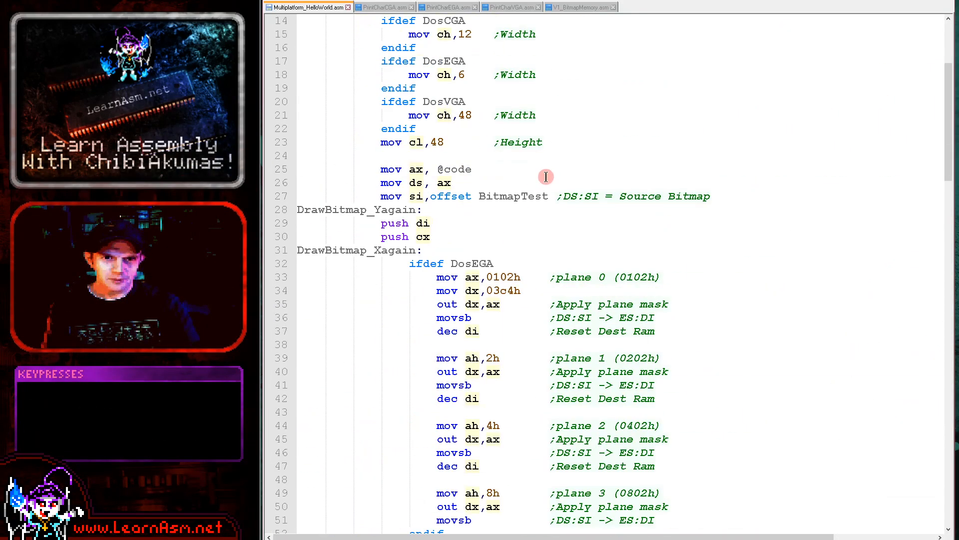
Step: Build the assembly with F6 and relaunch the ROM in Oswan to show the colour character
{"action": "key", "text": "f6"}
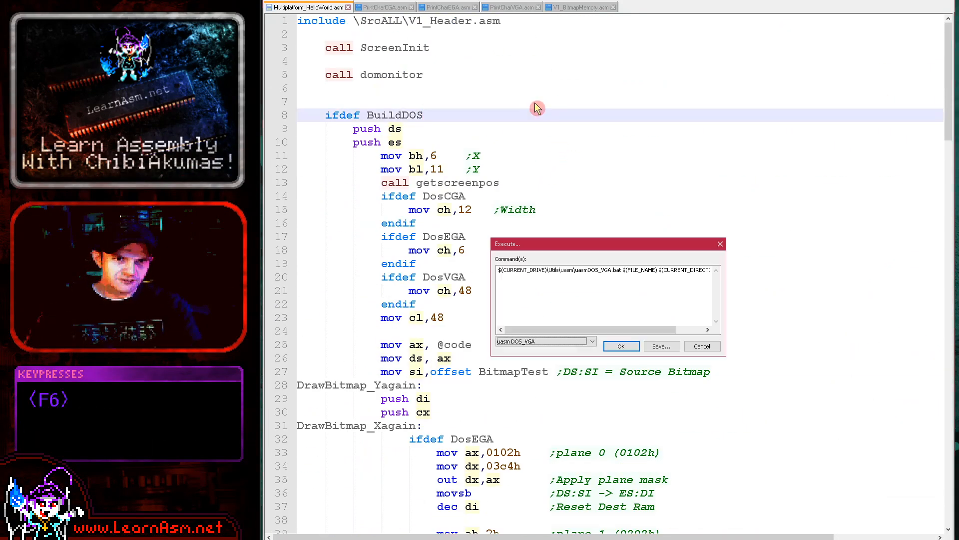
{"action": "key", "text": "Down"}
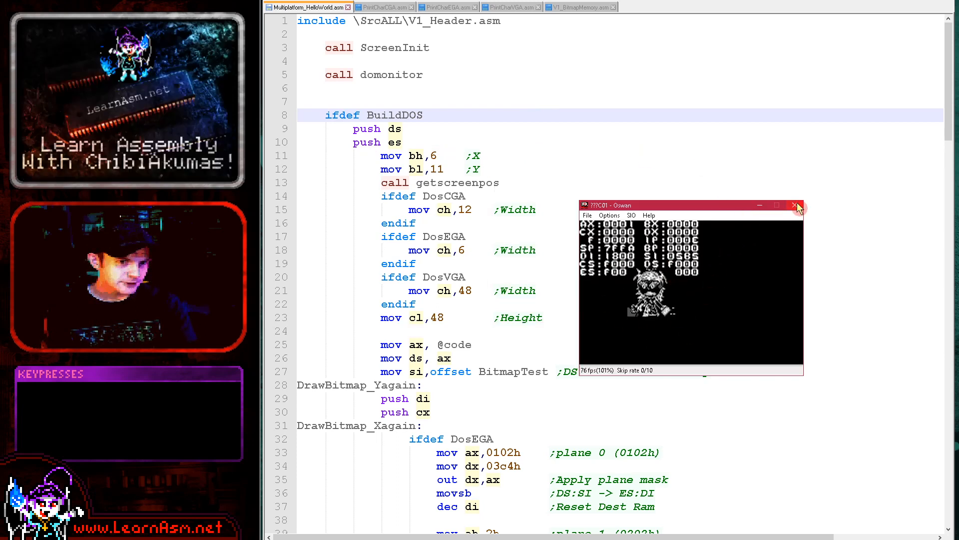
{"action": "key", "text": "f6"}
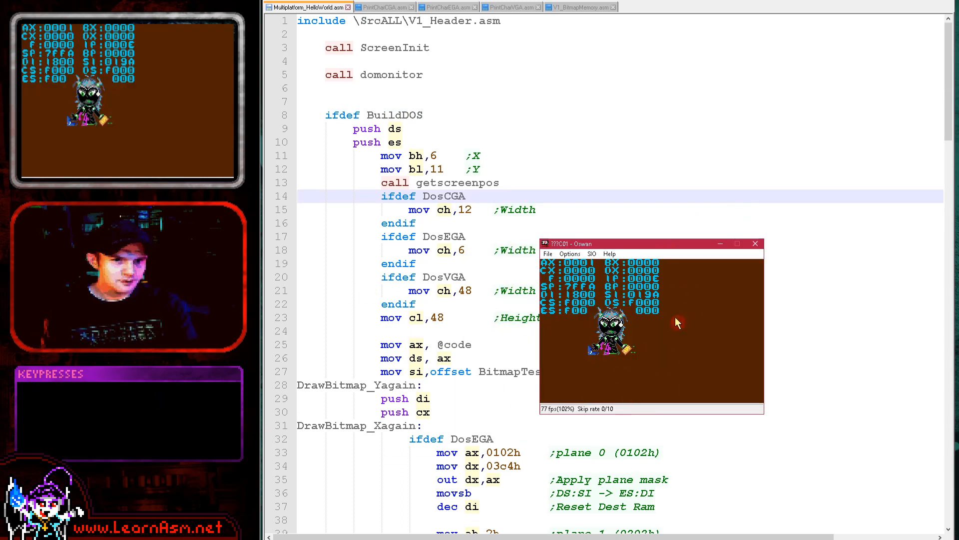
{"action": "mouse_move", "coordinate": [658, 247]}
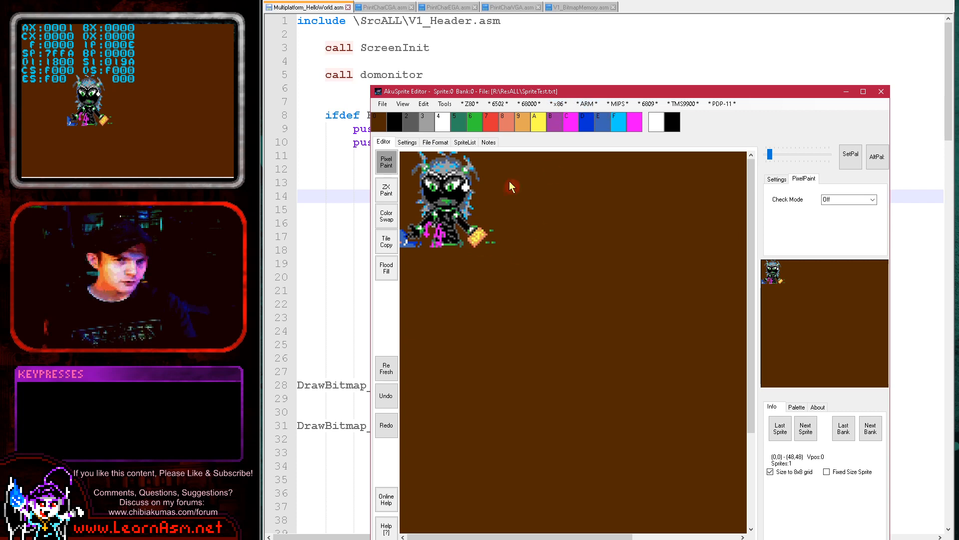
Step: Show the x86 WonderSwan Save Raw Bitmap export options for the character sprite
{"action": "left_click", "coordinate": [558, 102]}
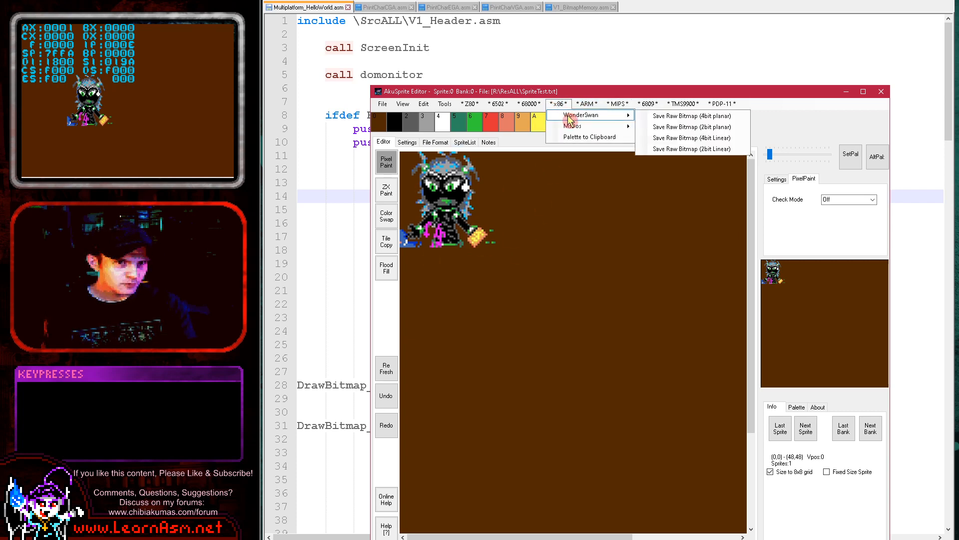
{"action": "mouse_move", "coordinate": [735, 149]}
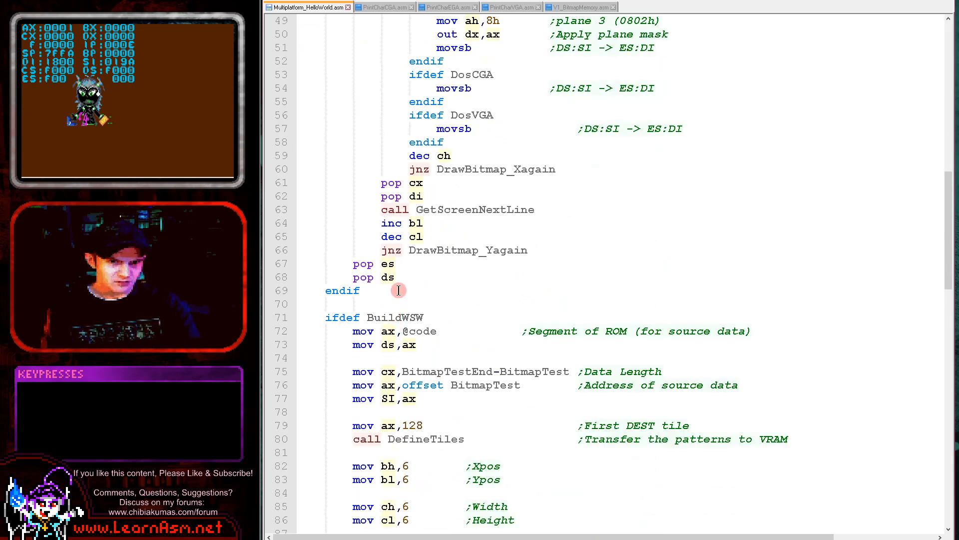
{"action": "left_click_drag", "start_coordinate": [398, 290], "coordinate": [538, 372]}
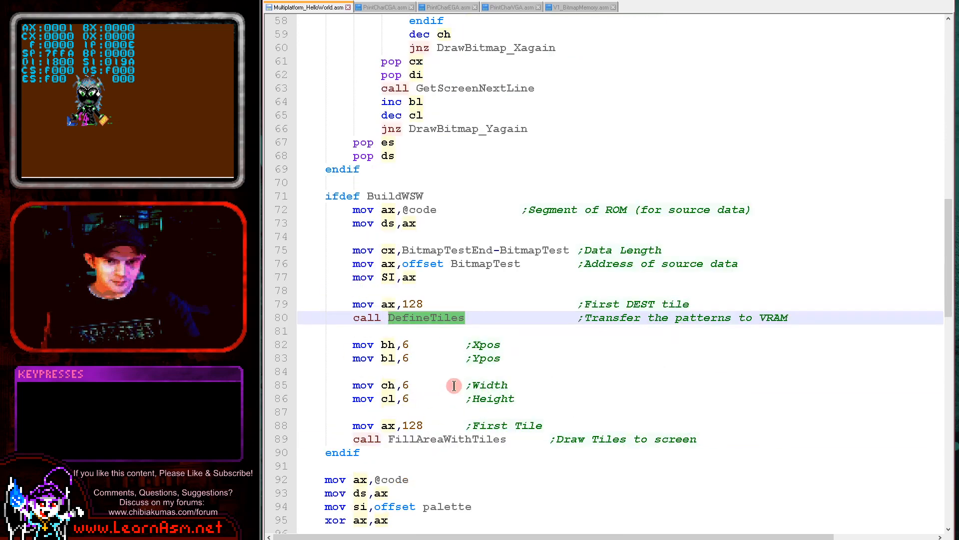
{"action": "scroll", "scroll_direction": "down", "scroll_amount": 3}
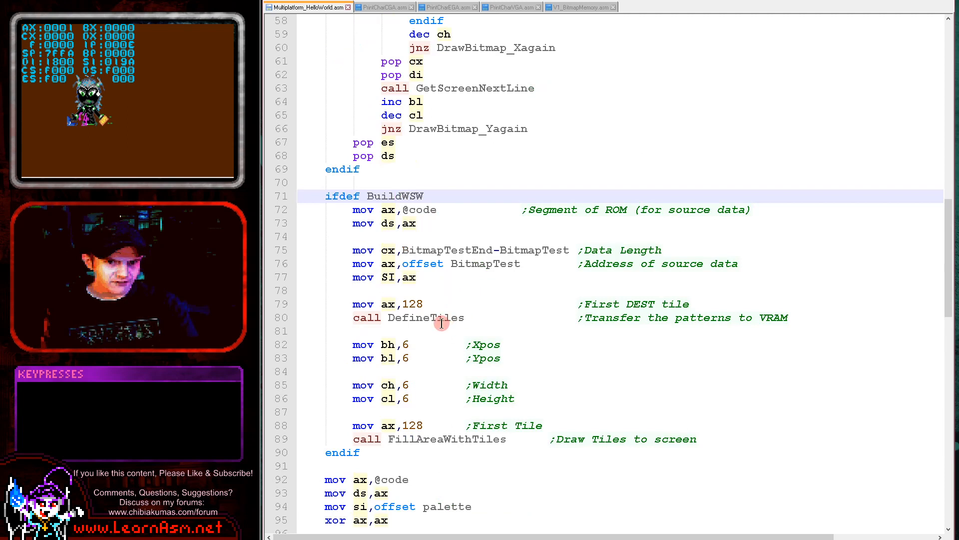
{"action": "double_click", "coordinate": [413, 304]}
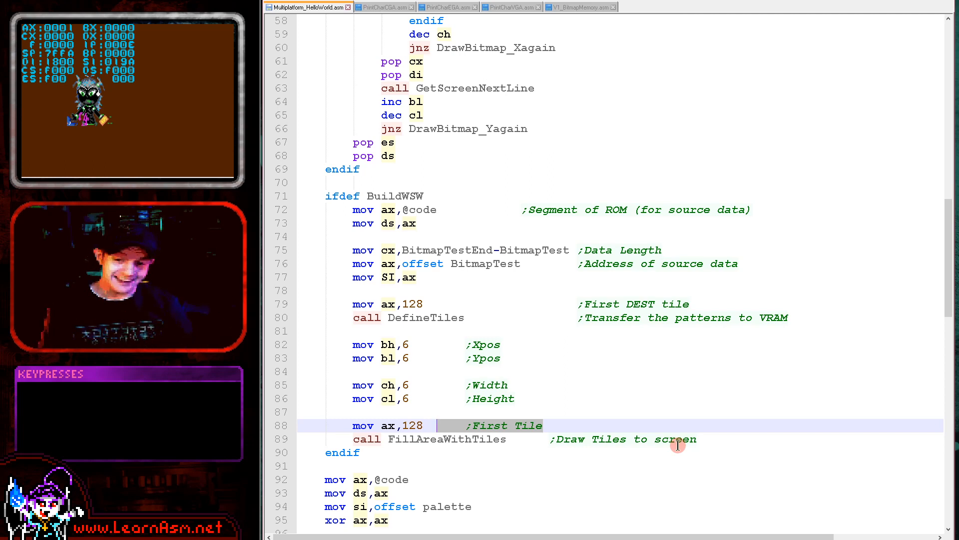
{"action": "scroll", "scroll_direction": "down", "scroll_amount": 3}
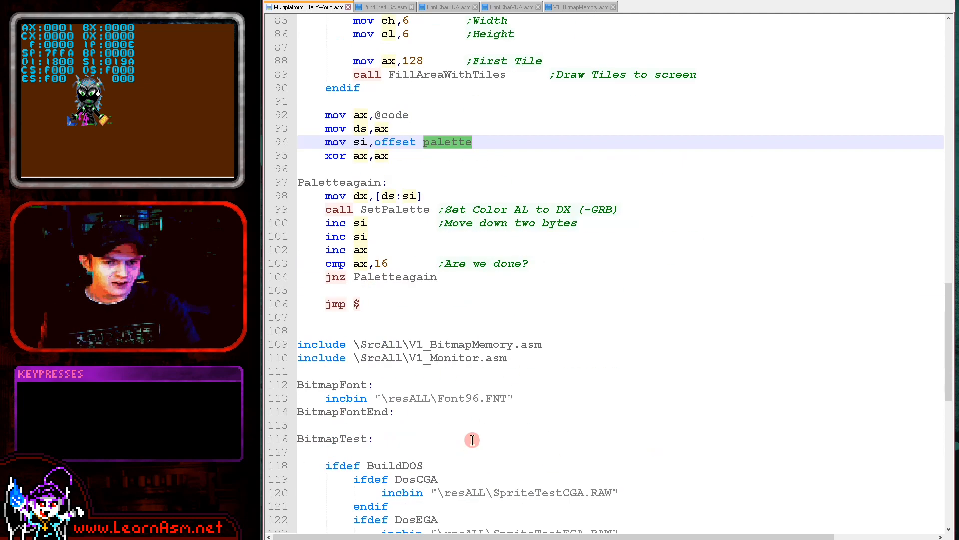
Step: Scroll to the palette loop and highlight the DX register in its comment
{"action": "scroll", "scroll_direction": "down", "scroll_amount": 3}
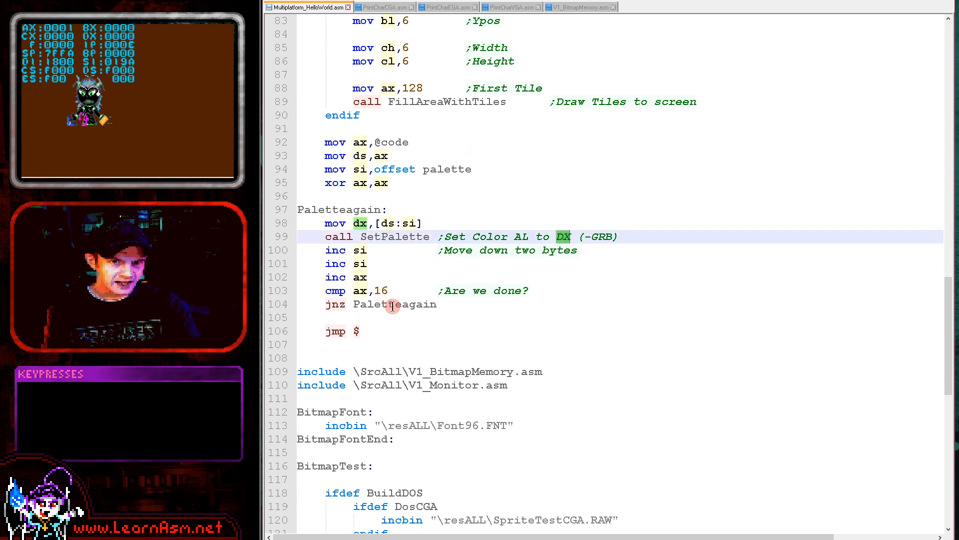
{"action": "double_click", "coordinate": [395, 304]}
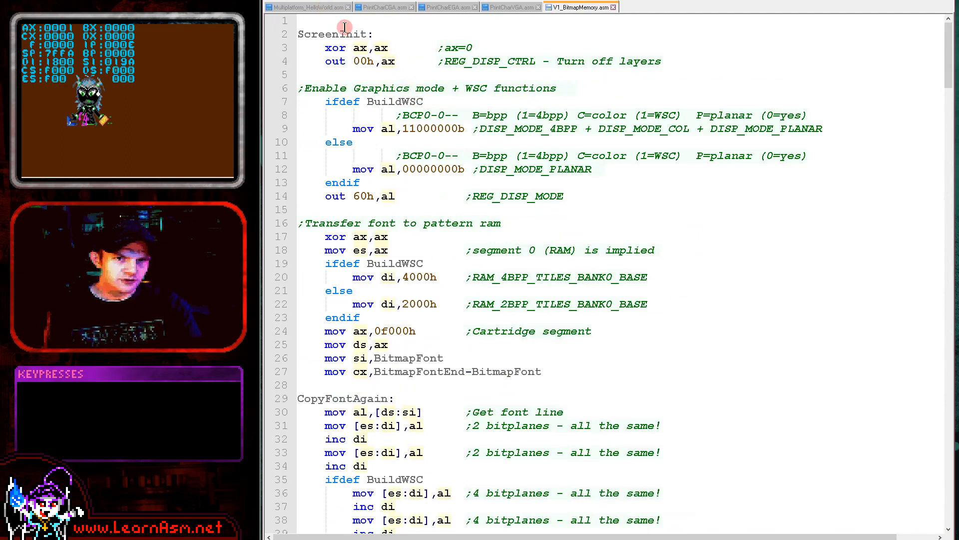
Step: Highlight every use of the ax register in the ScreenInit routine
{"action": "left_click", "coordinate": [385, 61]}
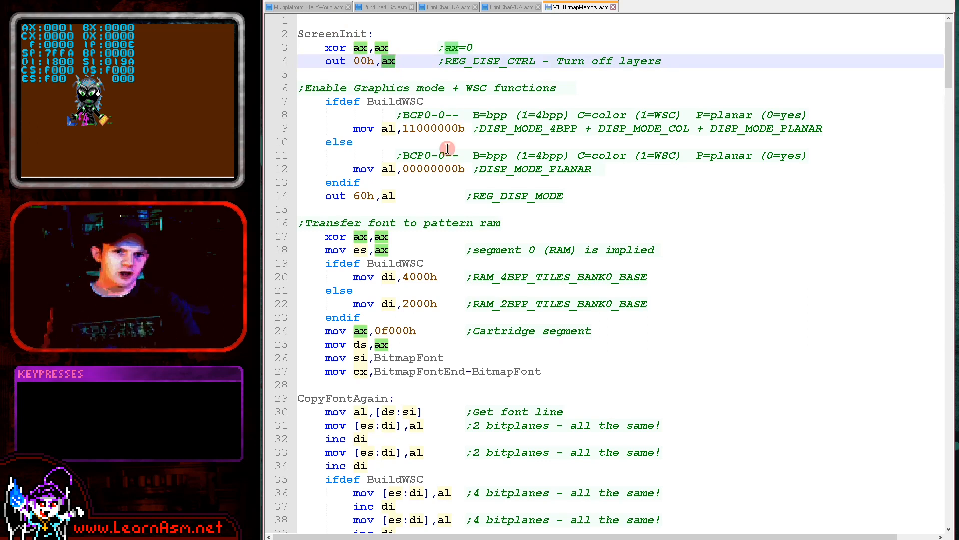
{"action": "double_click", "coordinate": [434, 128]}
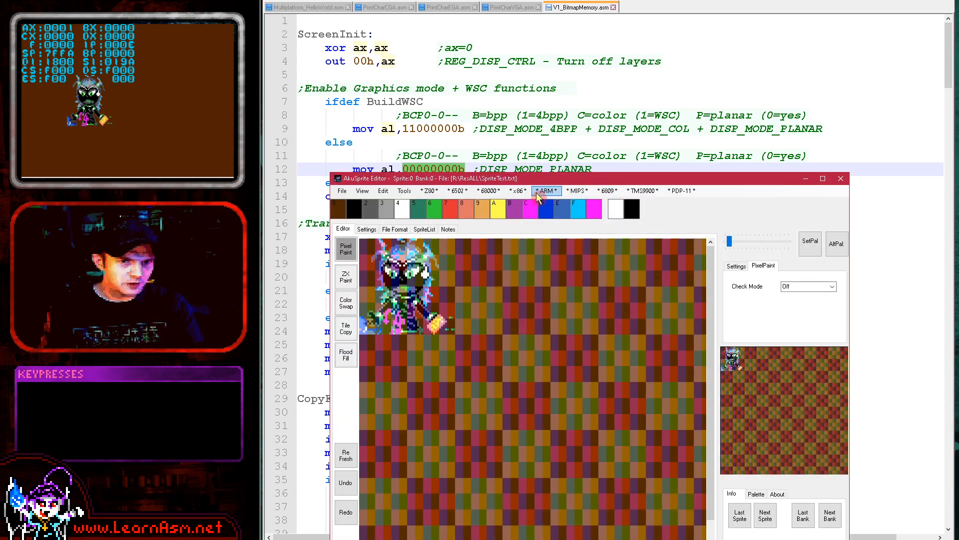
Step: Save the character sprite via x86 > WonderSwan as a 2-bit planar raw bitmap
{"action": "left_click", "coordinate": [517, 190]}
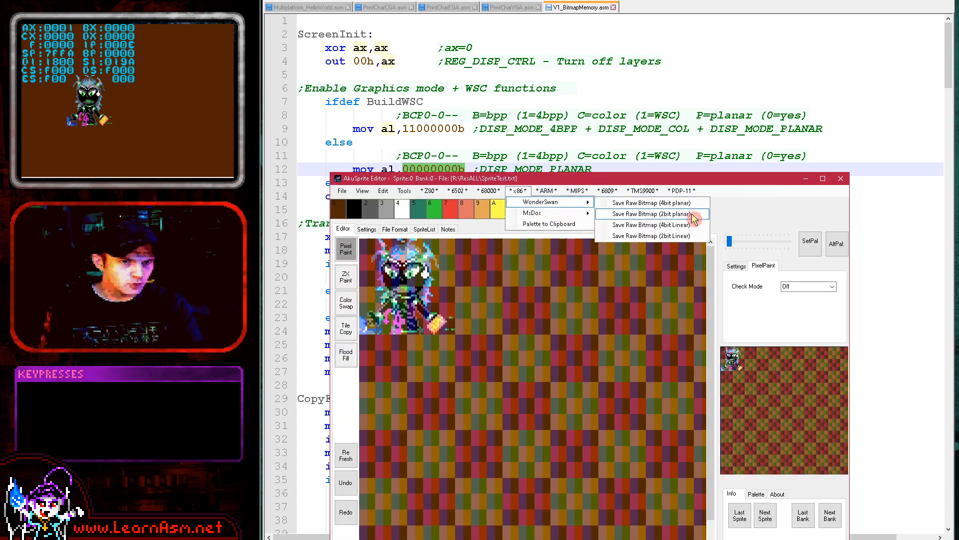
{"action": "left_click", "coordinate": [678, 190]}
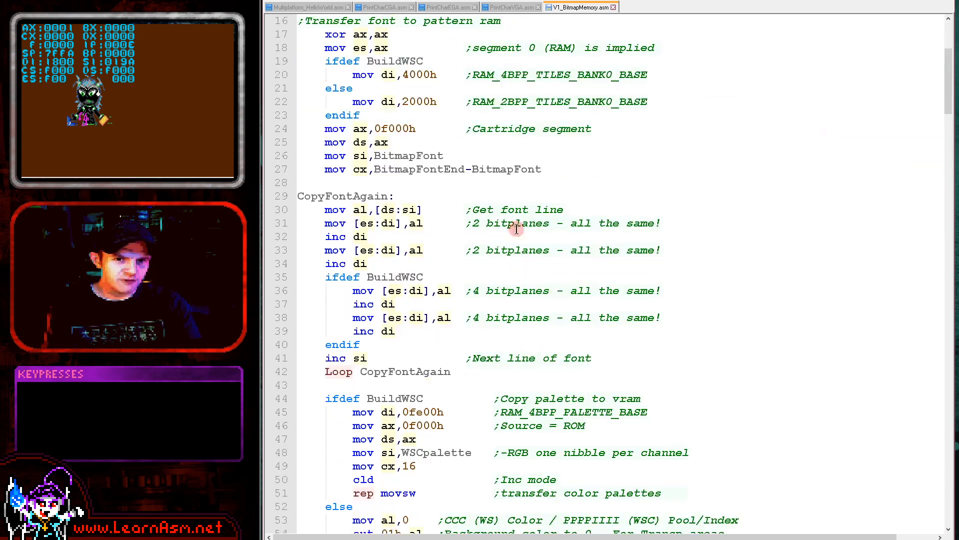
{"action": "scroll", "scroll_direction": "down", "scroll_amount": 3}
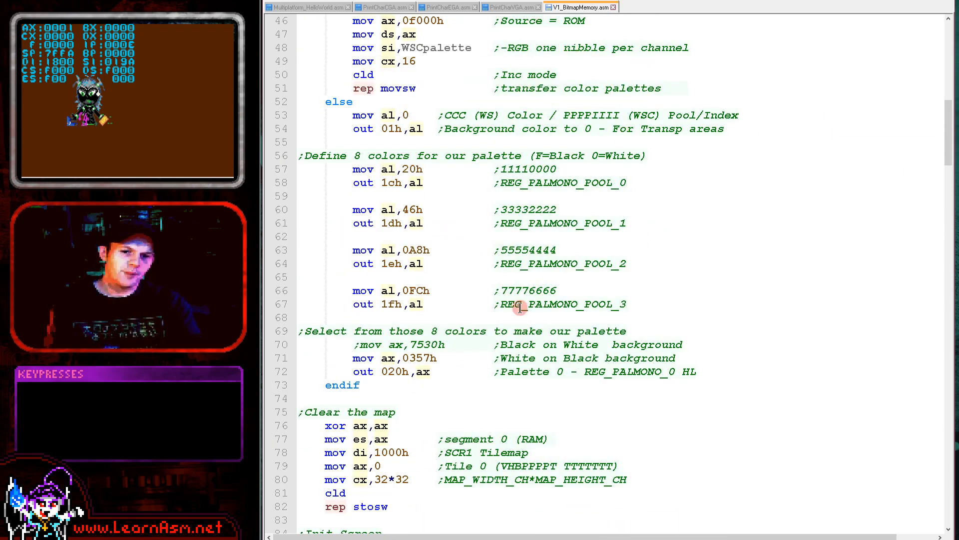
{"action": "scroll", "scroll_direction": "down", "scroll_amount": 3}
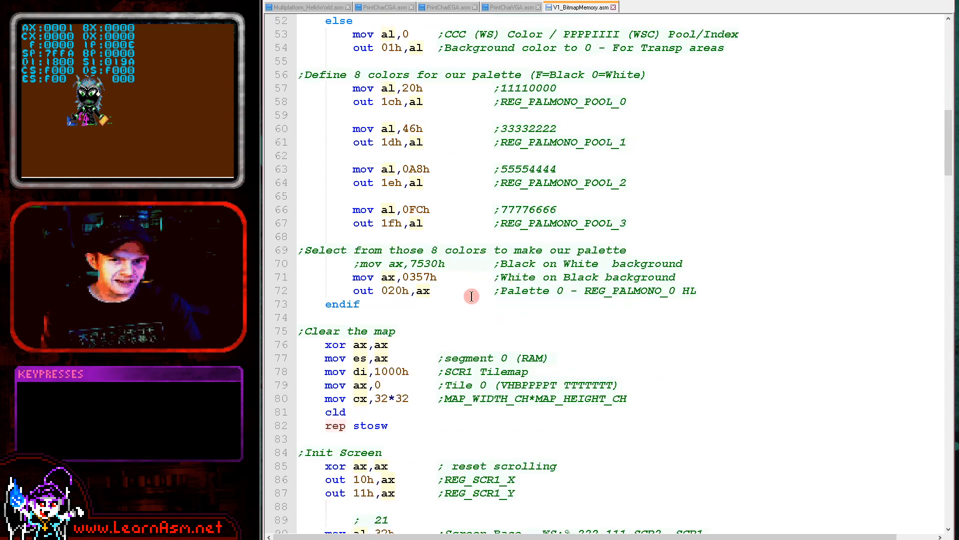
{"action": "scroll", "scroll_direction": "down", "scroll_amount": 3}
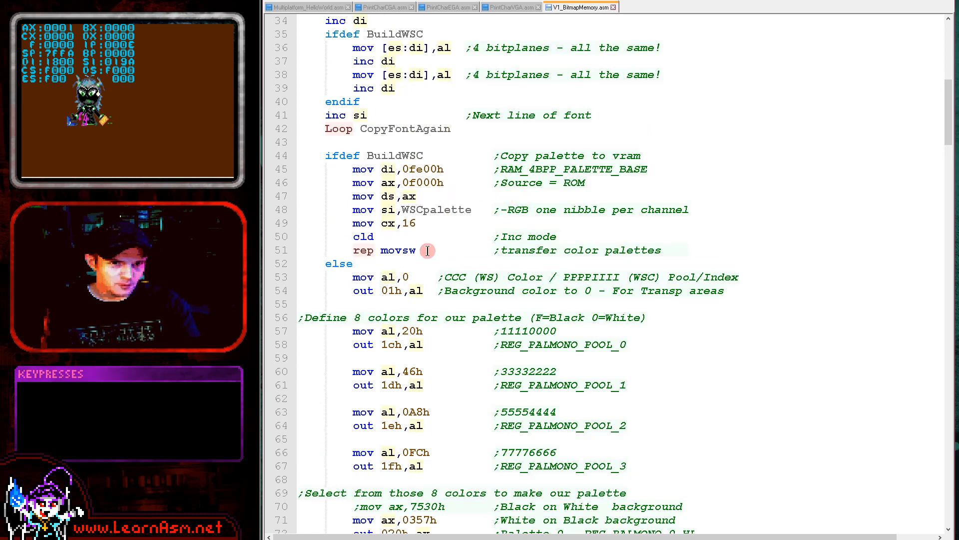
{"action": "mouse_move", "coordinate": [427, 318]}
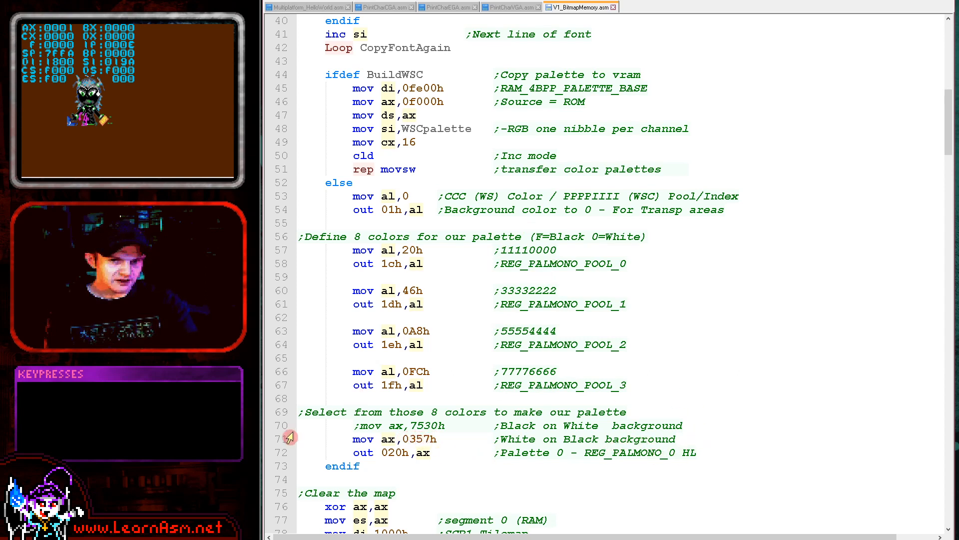
{"action": "mouse_move", "coordinate": [429, 462]}
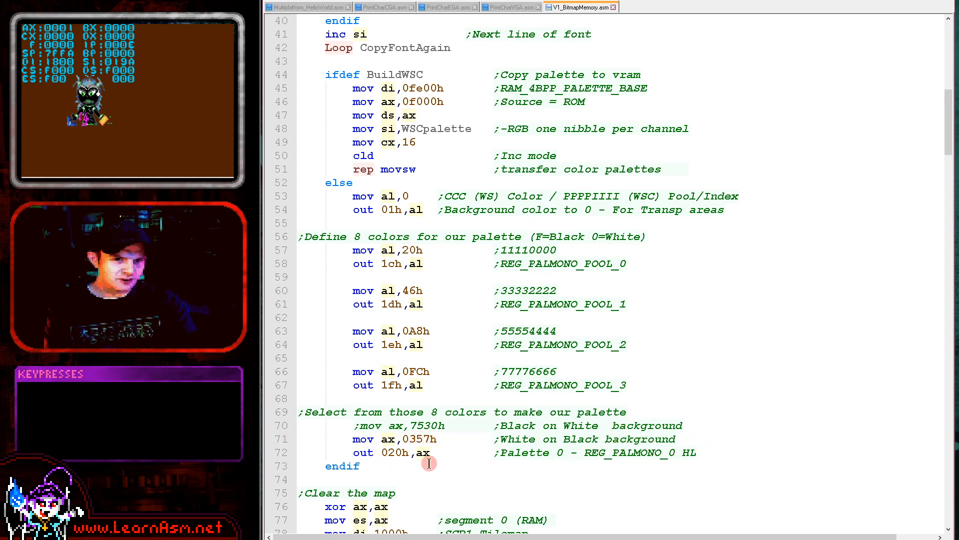
{"action": "mouse_move", "coordinate": [608, 377]}
{"action": "type", "text": ";"}
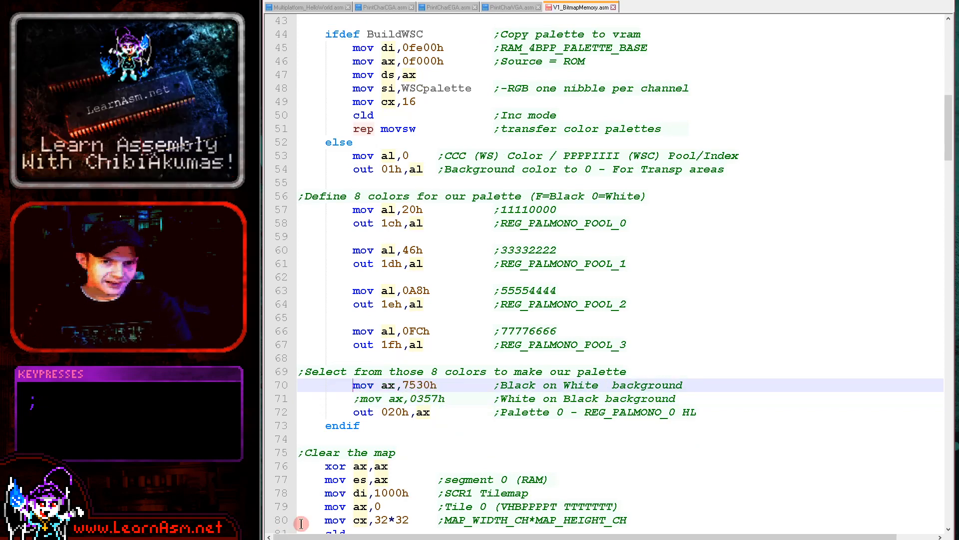
{"action": "mouse_move", "coordinate": [513, 20]}
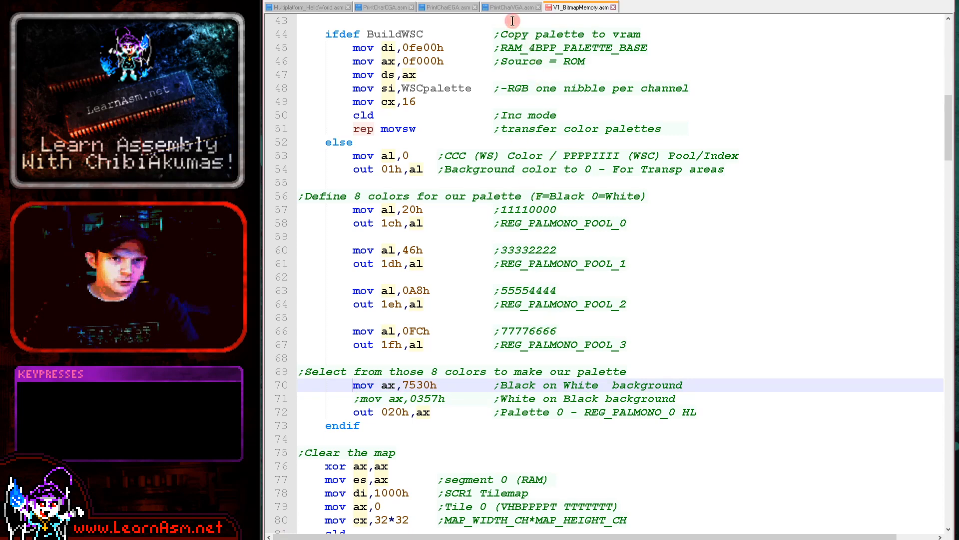
{"action": "key", "text": "f6"}
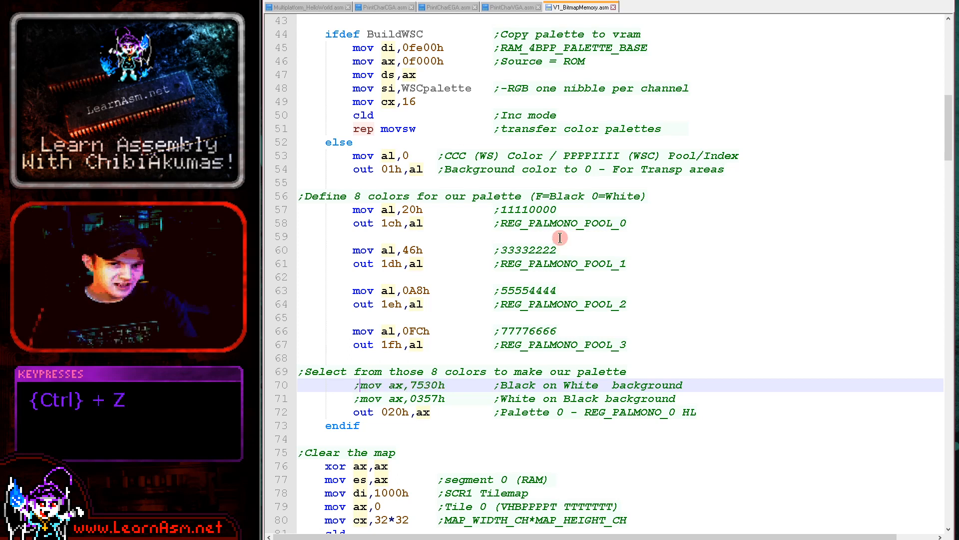
{"action": "key", "text": "ctrl+z"}
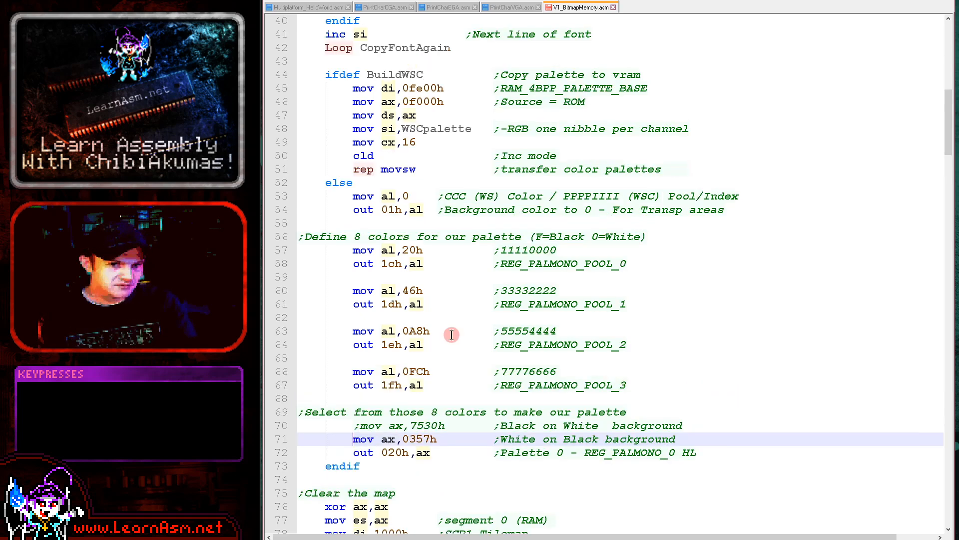
{"action": "mouse_move", "coordinate": [575, 327]}
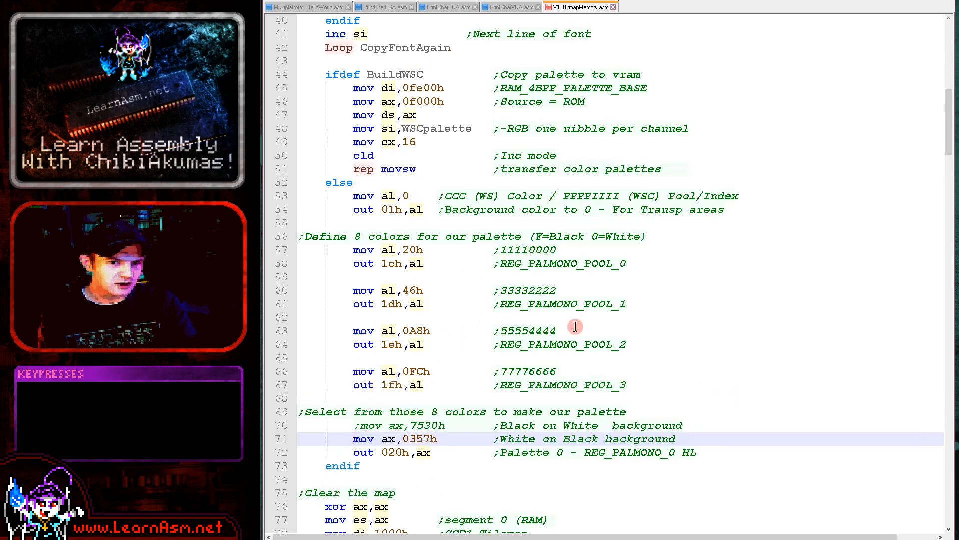
{"action": "left_click", "coordinate": [326, 209]}
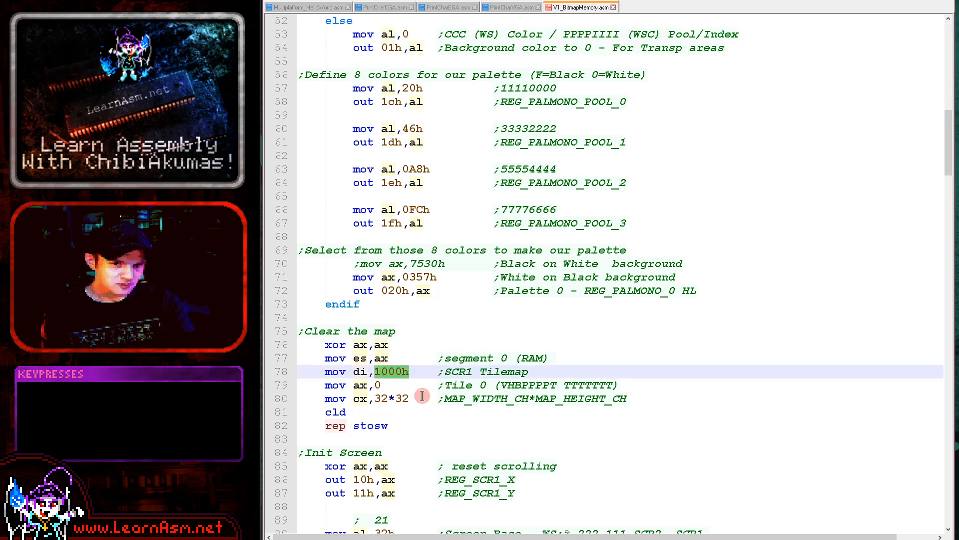
{"action": "mouse_move", "coordinate": [377, 405]}
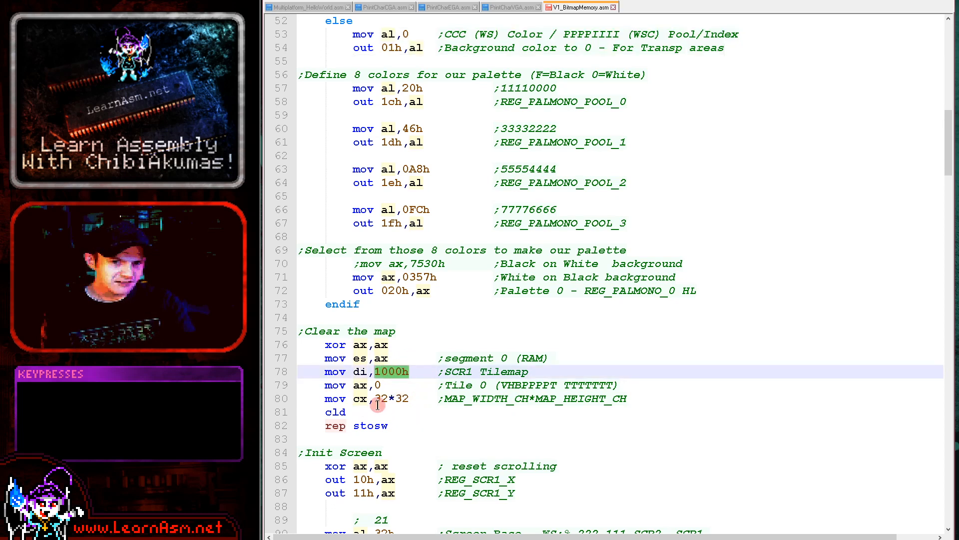
{"action": "mouse_move", "coordinate": [406, 399]}
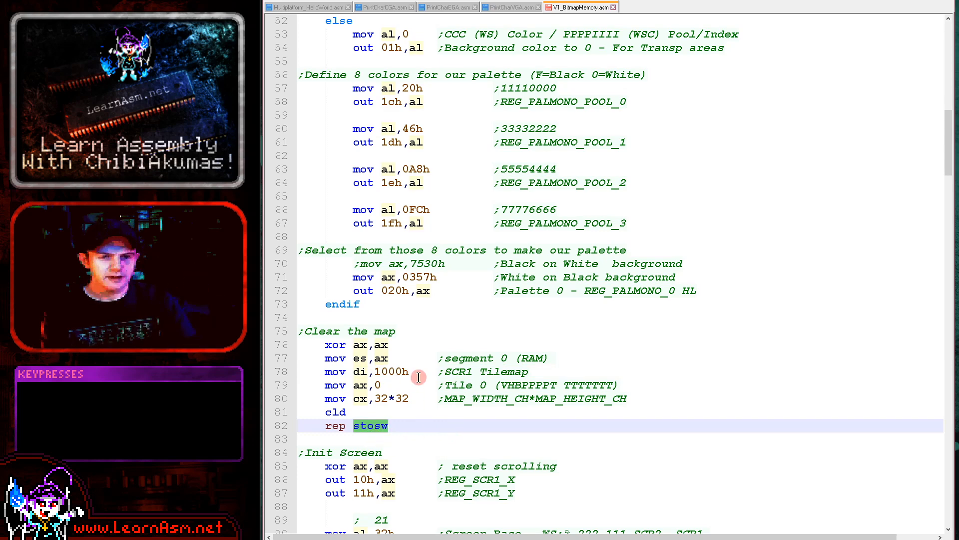
{"action": "scroll", "scroll_direction": "down", "scroll_amount": 3}
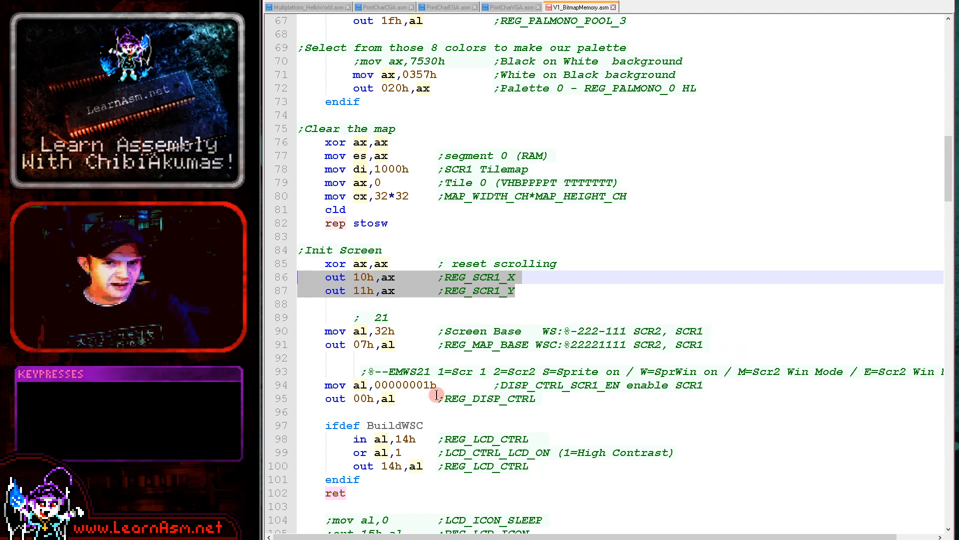
{"action": "mouse_move", "coordinate": [430, 427]}
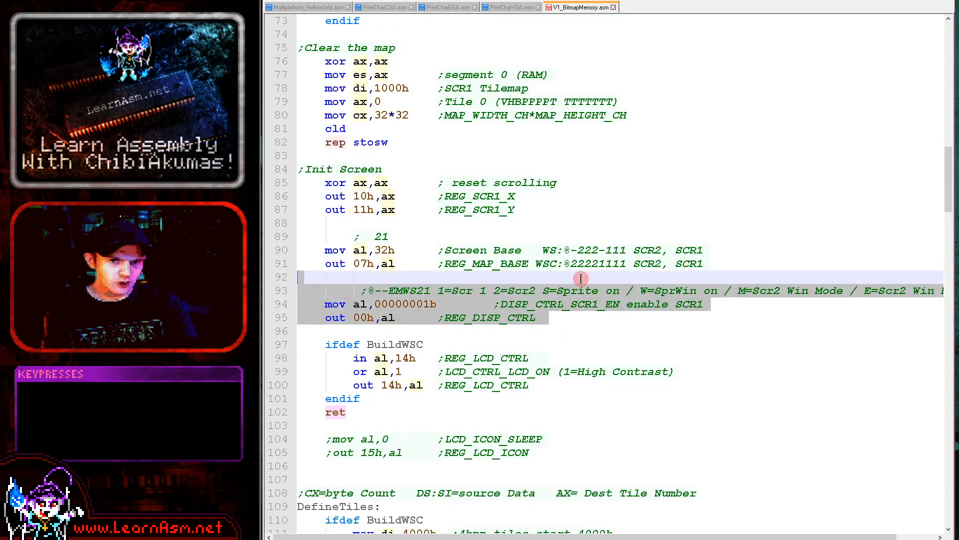
{"action": "mouse_move", "coordinate": [489, 234]}
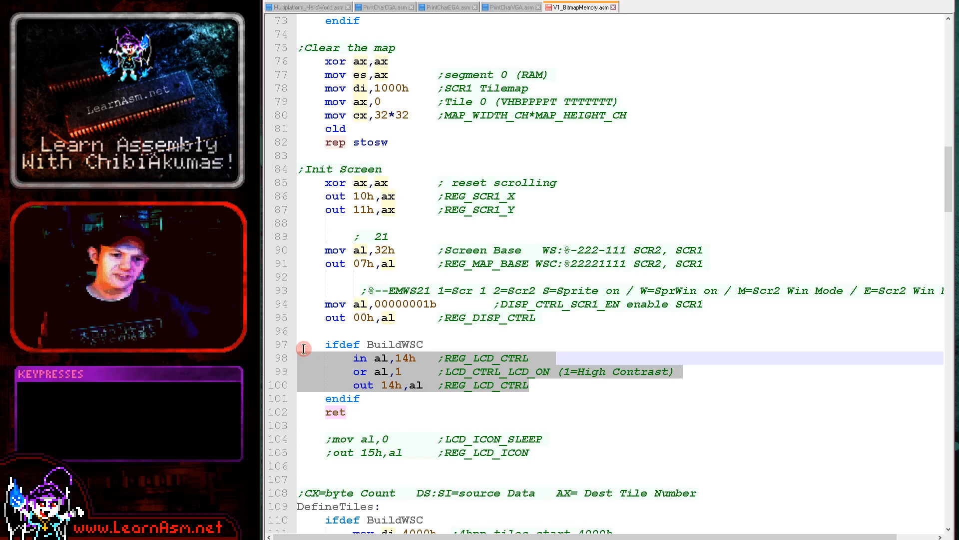
{"action": "scroll", "scroll_direction": "down", "scroll_amount": 3}
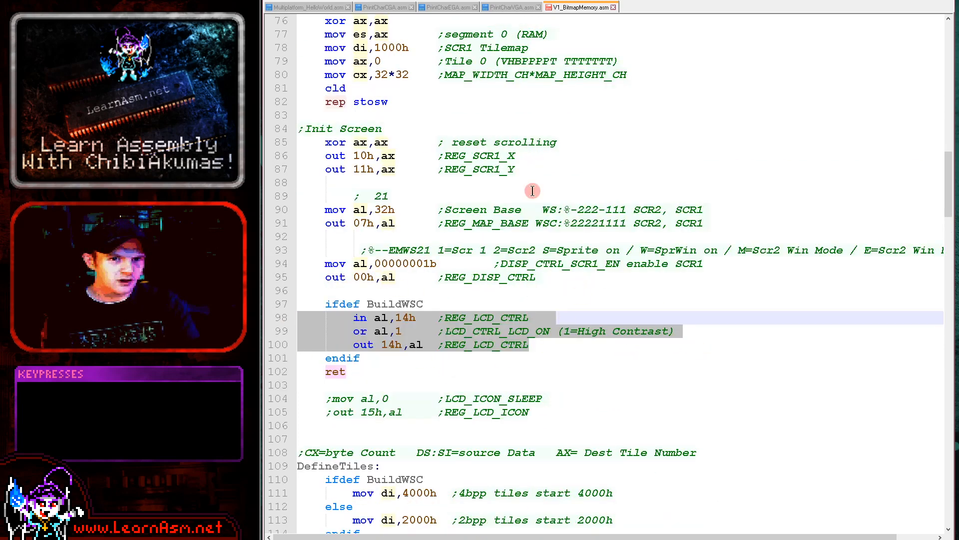
{"action": "scroll", "scroll_direction": "down", "scroll_amount": 3}
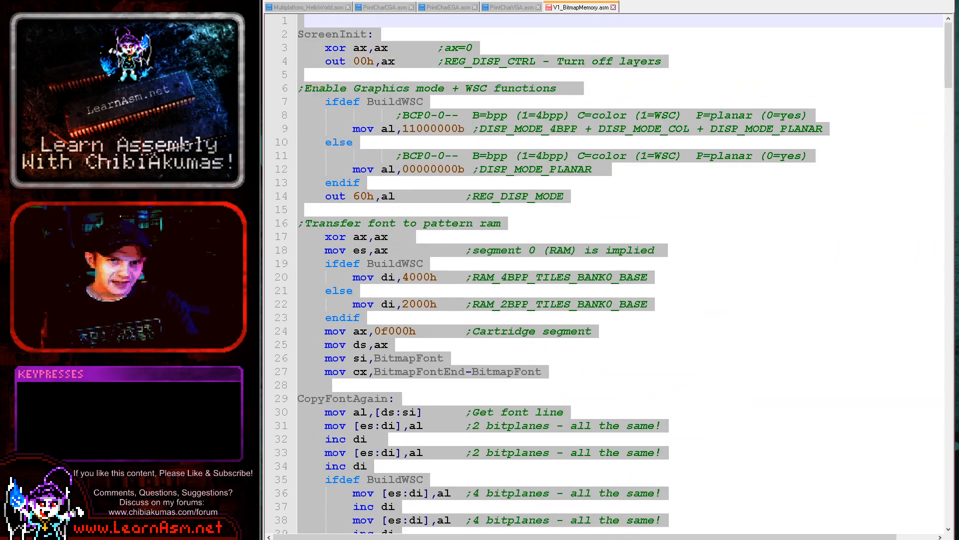
{"action": "scroll", "scroll_direction": "down", "scroll_amount": 3}
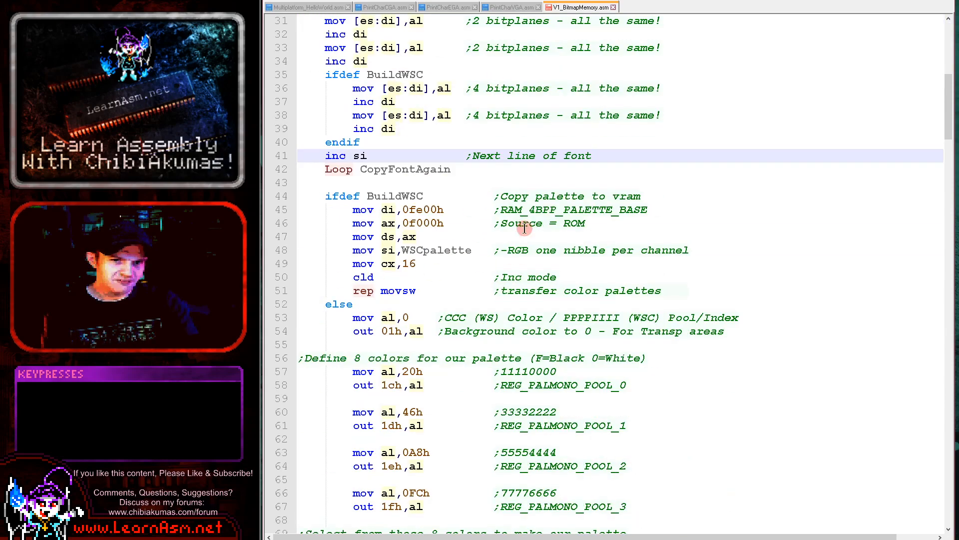
{"action": "scroll", "scroll_direction": "down", "scroll_amount": 3}
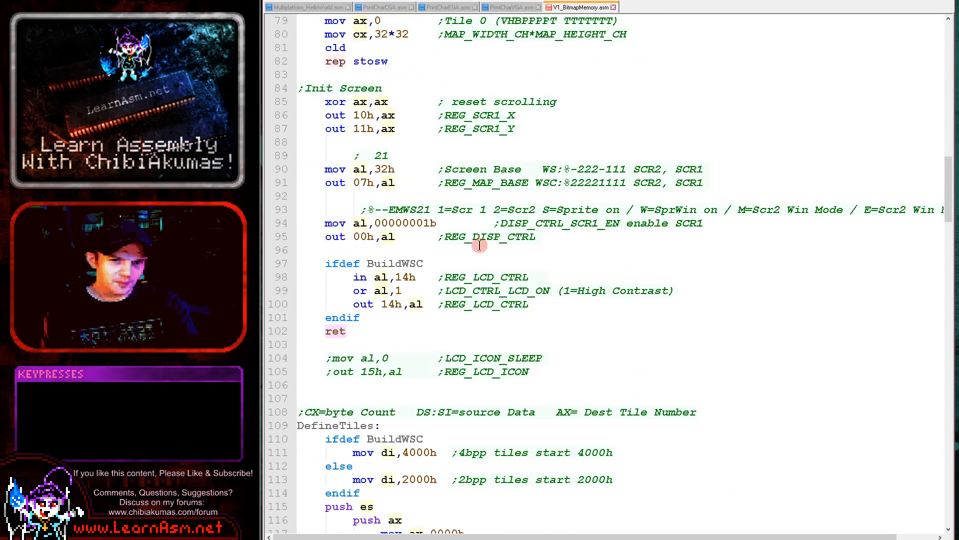
{"action": "scroll", "scroll_direction": "down", "scroll_amount": 3}
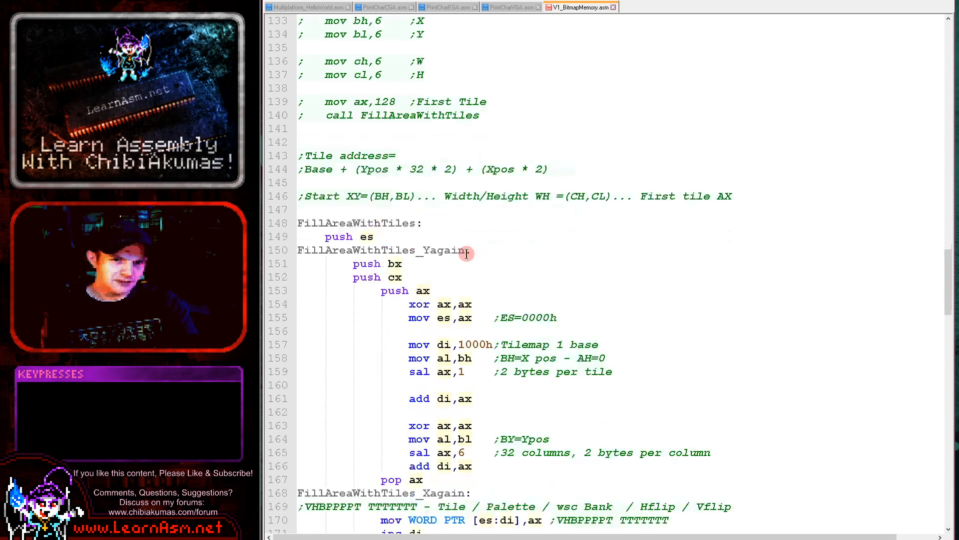
{"action": "scroll", "scroll_direction": "down", "scroll_amount": 3}
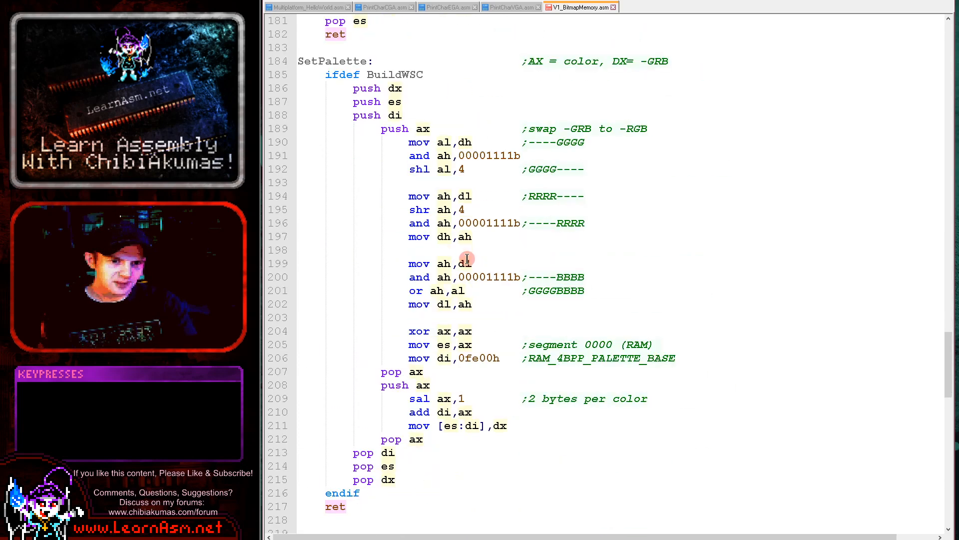
{"action": "mouse_move", "coordinate": [649, 237]}
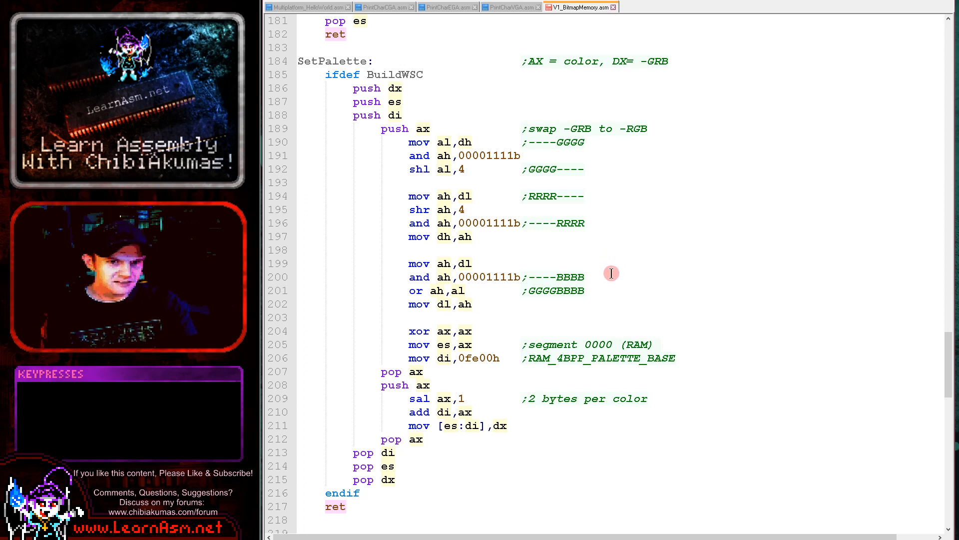
{"action": "mouse_move", "coordinate": [502, 383]}
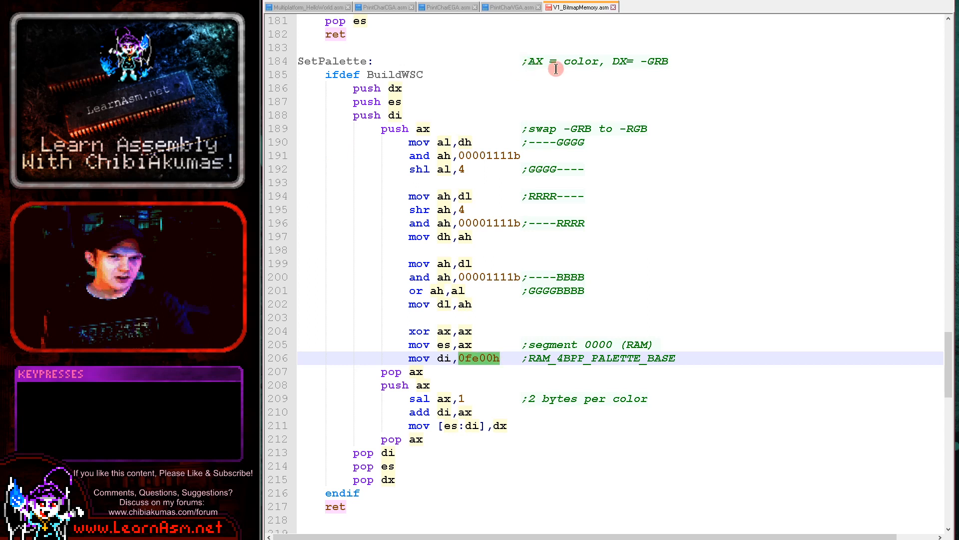
{"action": "left_click", "coordinate": [467, 399]}
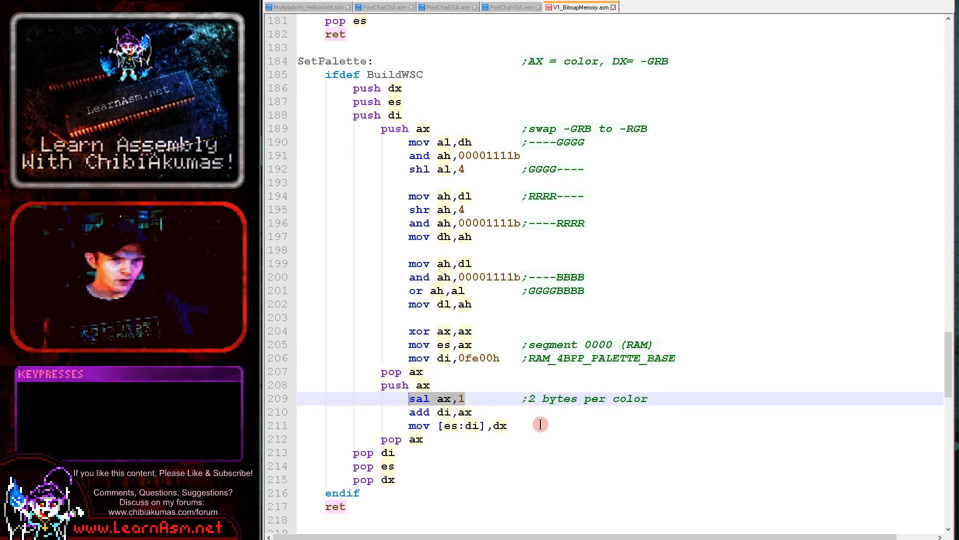
{"action": "mouse_move", "coordinate": [591, 201]}
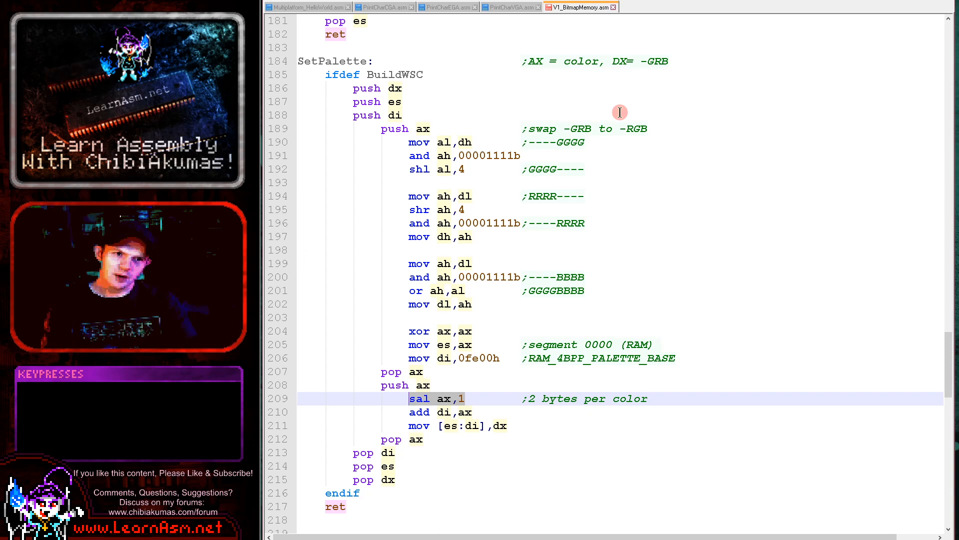
{"action": "mouse_move", "coordinate": [622, 125]}
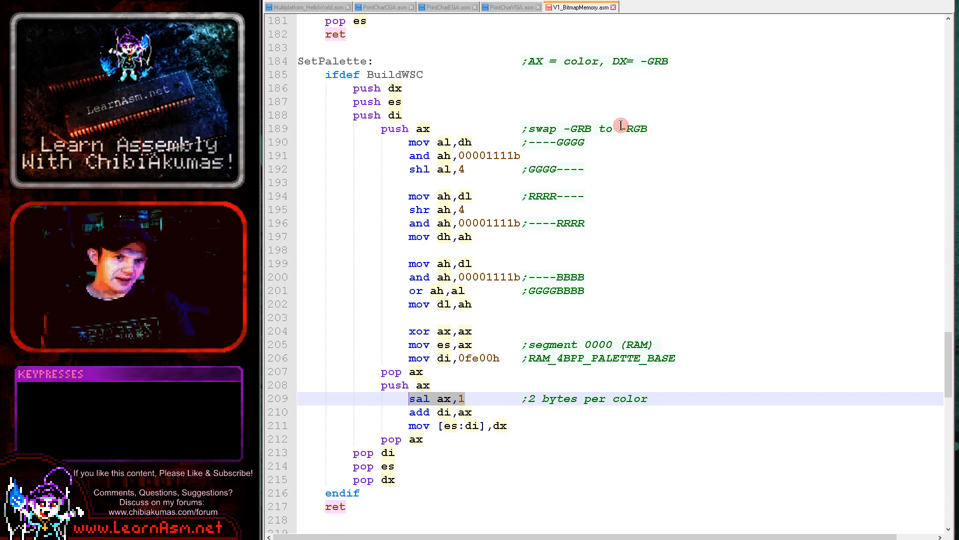
{"action": "mouse_move", "coordinate": [539, 252]}
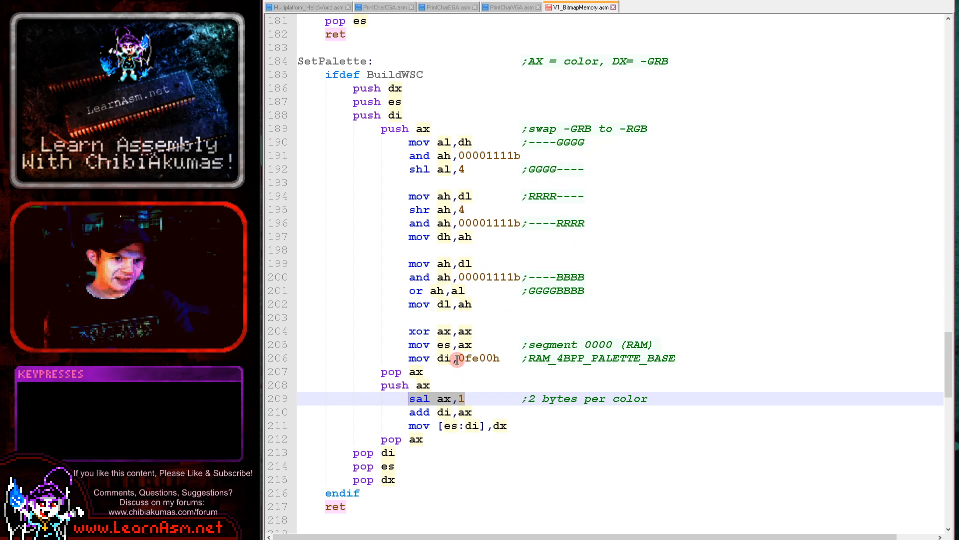
{"action": "left_click", "coordinate": [457, 425]}
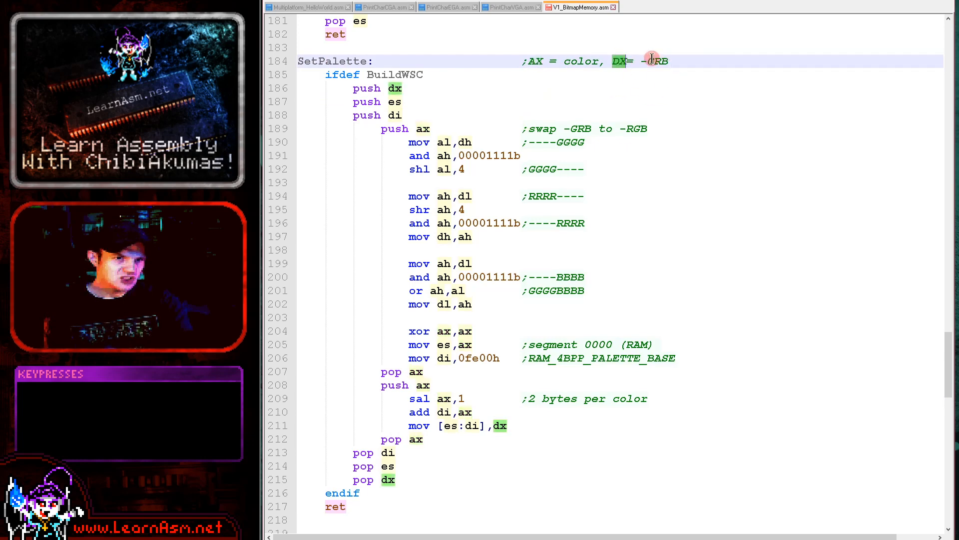
{"action": "mouse_move", "coordinate": [558, 241]}
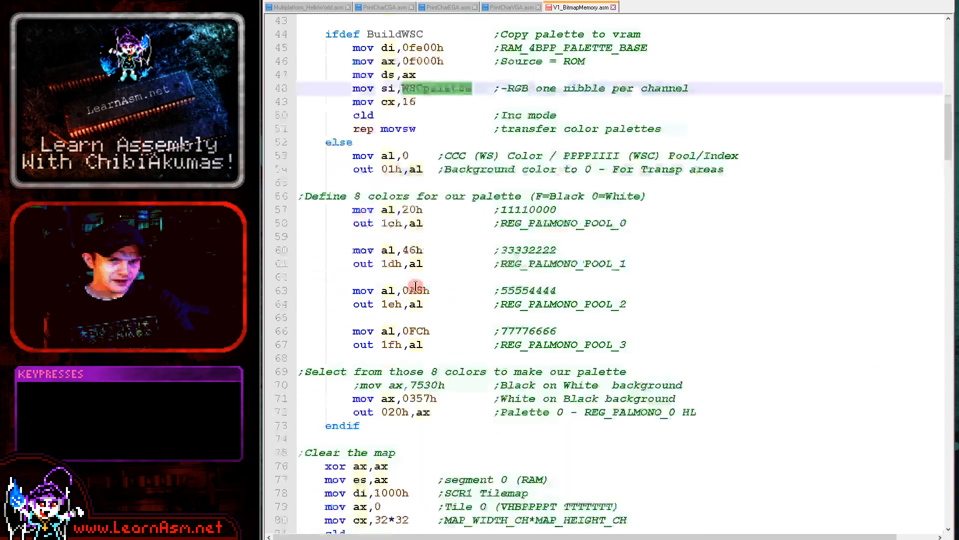
Step: Scroll through the DefineTiles routine and switch to Multiplatform_HelloWorld.asm's drawing loop
{"action": "scroll", "scroll_direction": "down", "scroll_amount": 3}
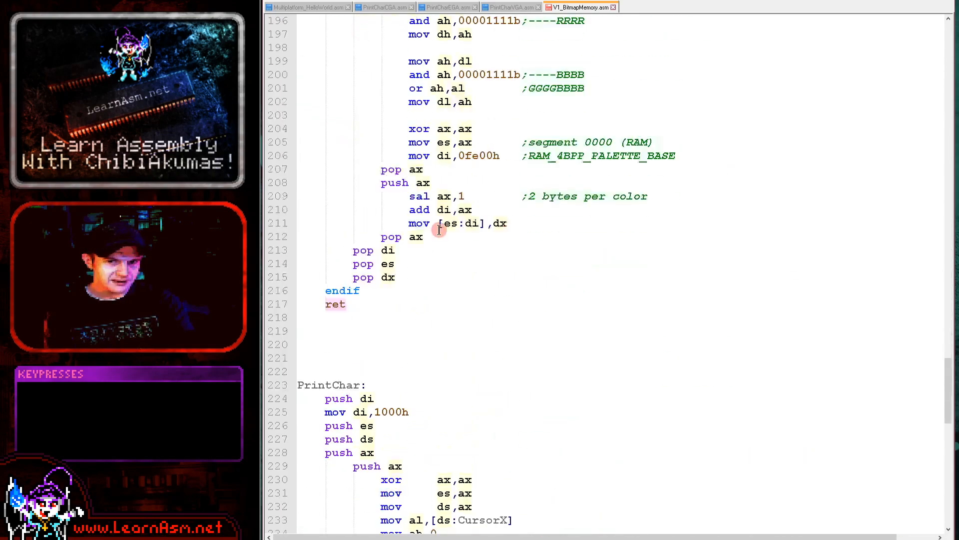
{"action": "scroll", "scroll_direction": "down", "scroll_amount": 3}
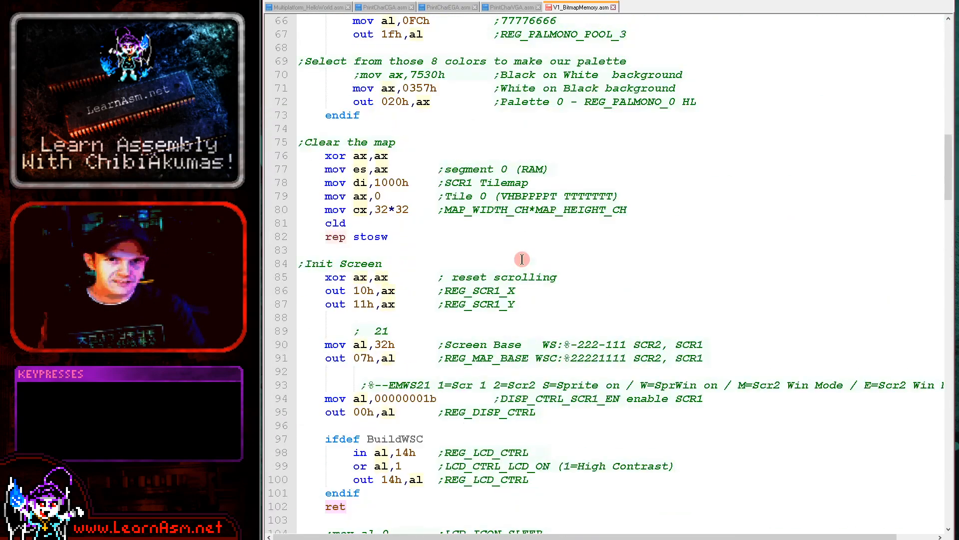
{"action": "scroll", "scroll_direction": "down", "scroll_amount": 3}
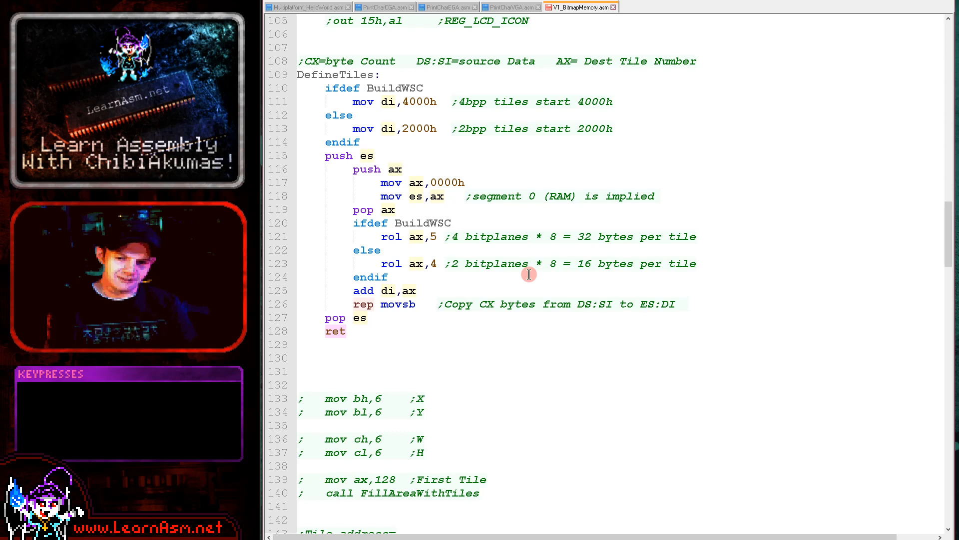
{"action": "mouse_move", "coordinate": [533, 255]}
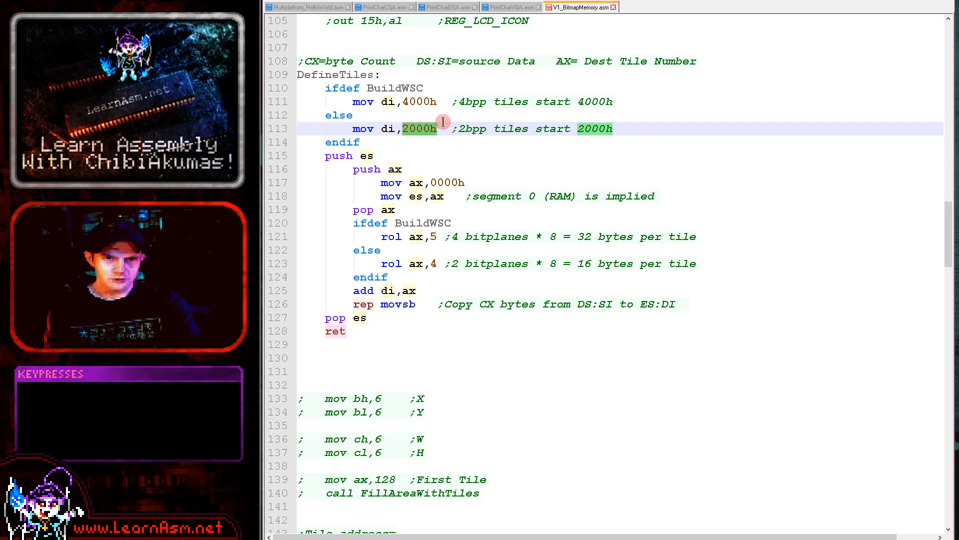
{"action": "mouse_move", "coordinate": [552, 113]}
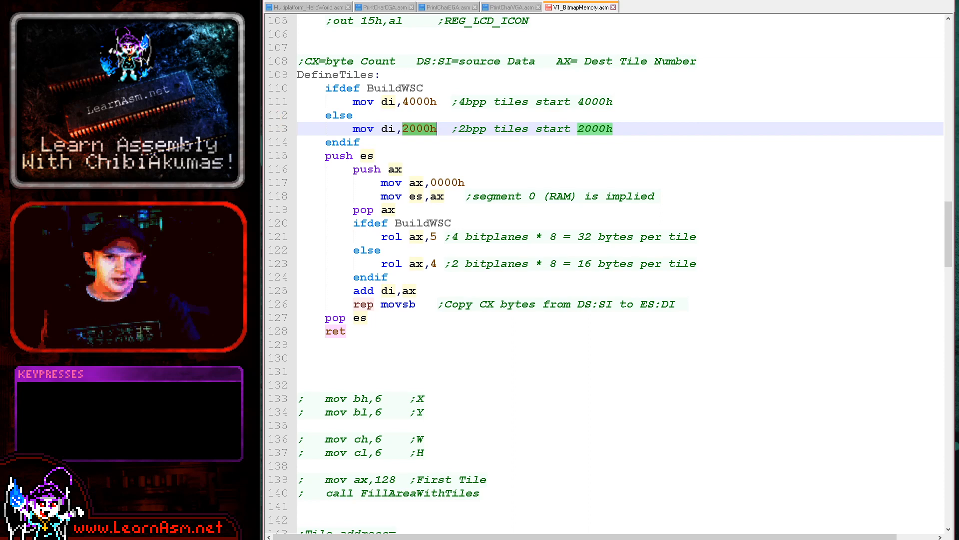
{"action": "left_click", "coordinate": [447, 102]}
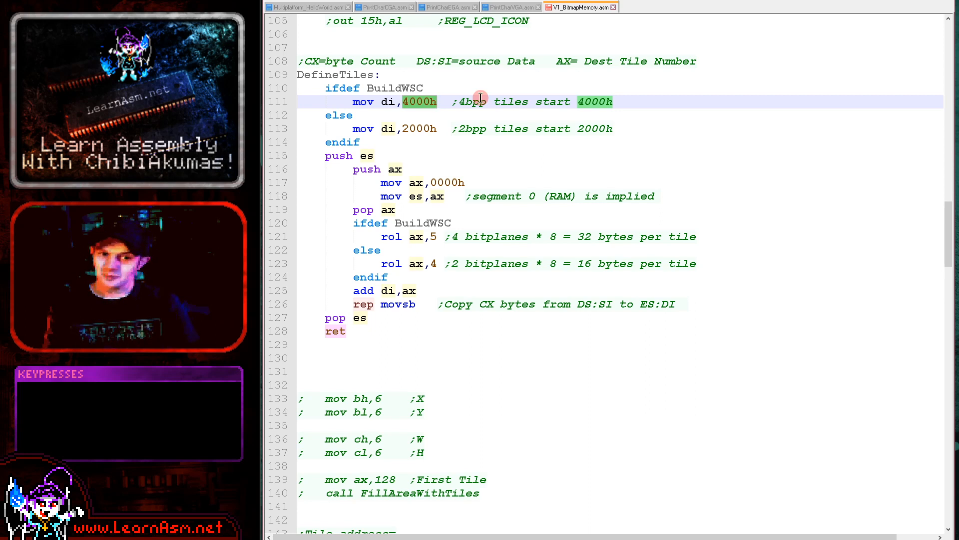
{"action": "mouse_move", "coordinate": [453, 269]}
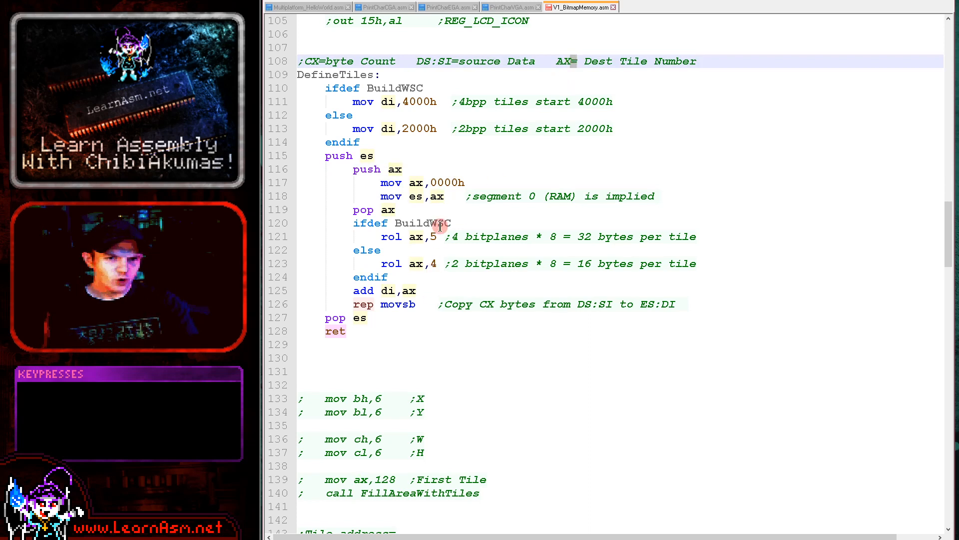
{"action": "mouse_move", "coordinate": [576, 219]}
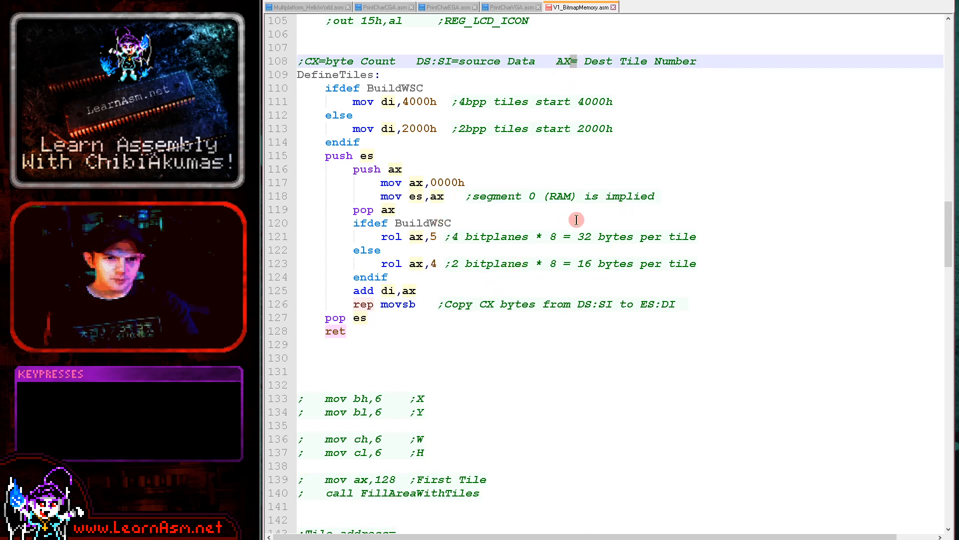
{"action": "mouse_move", "coordinate": [570, 248]}
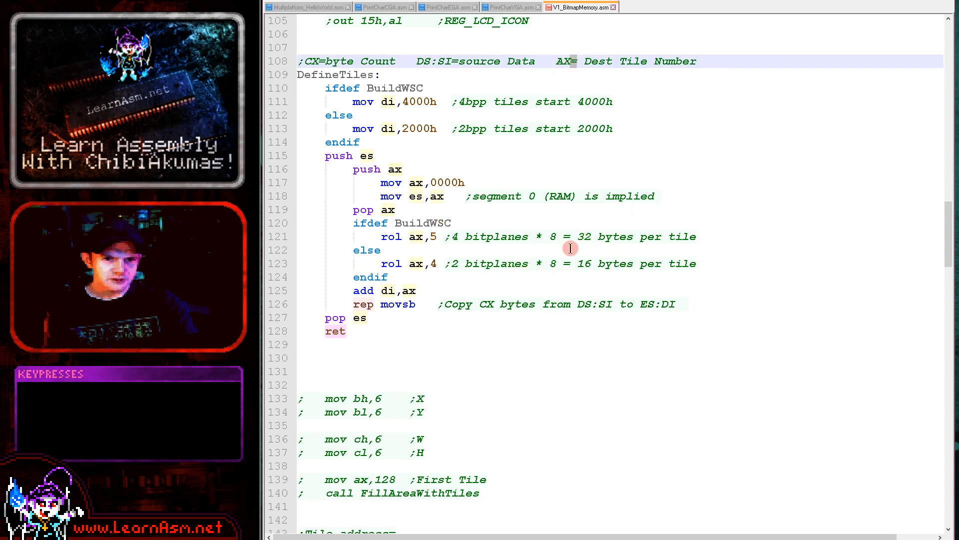
{"action": "left_click", "coordinate": [378, 291]}
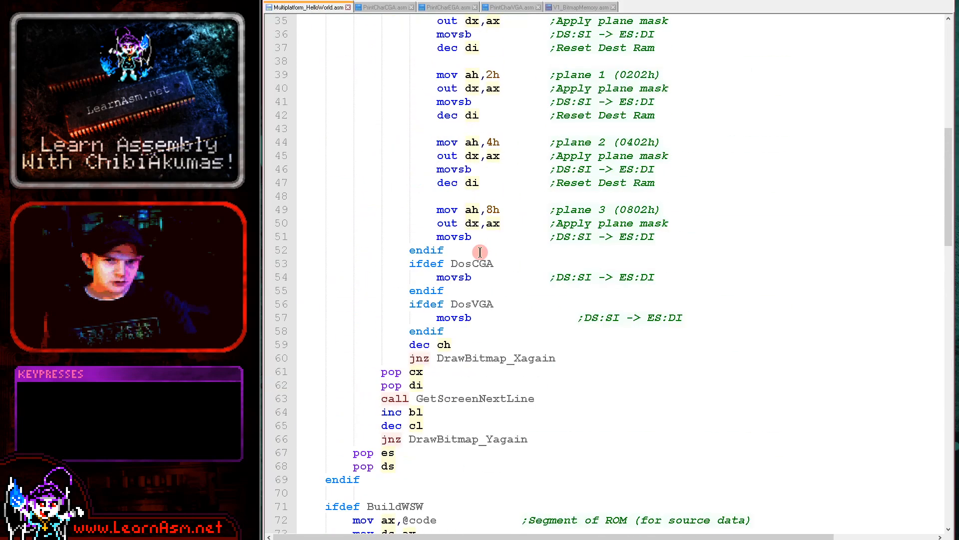
Step: Glance at HelloWorld's included sprite files, then return to V1_BitmapMemory.asm at DefineTiles
{"action": "scroll", "scroll_direction": "down", "scroll_amount": 3}
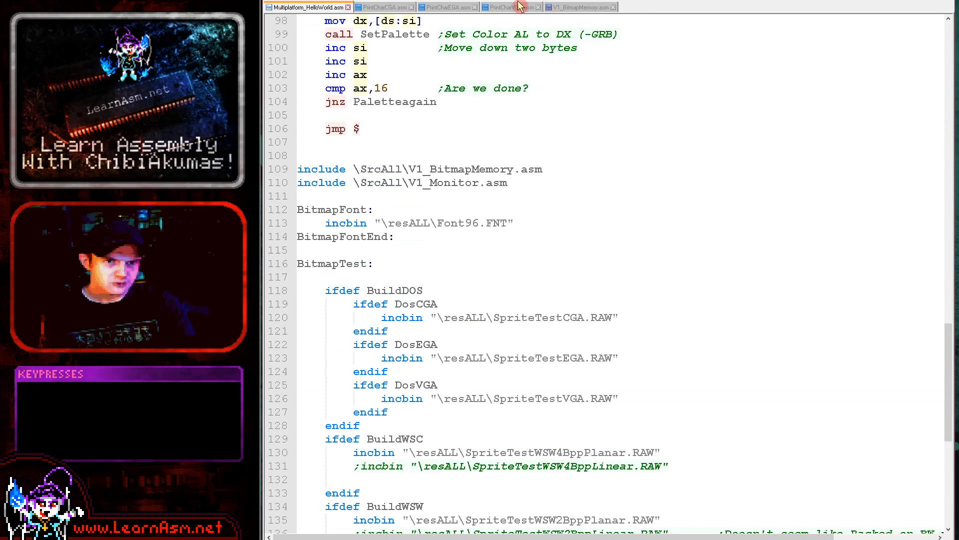
{"action": "left_click", "coordinate": [580, 7]}
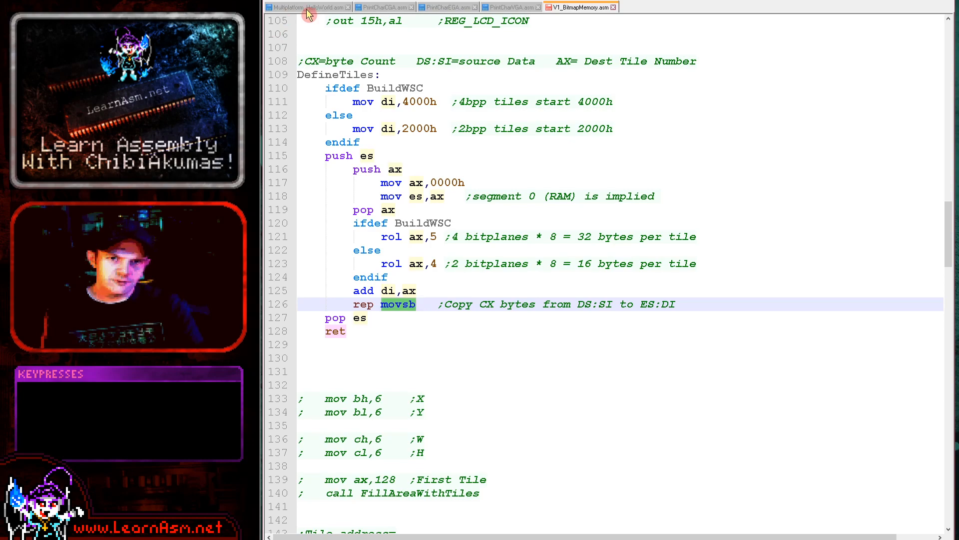
Step: Highlight the FillAreaWithTiles call and undo the temporary edits, restoring the first tile of 128
{"action": "left_click", "coordinate": [304, 7]}
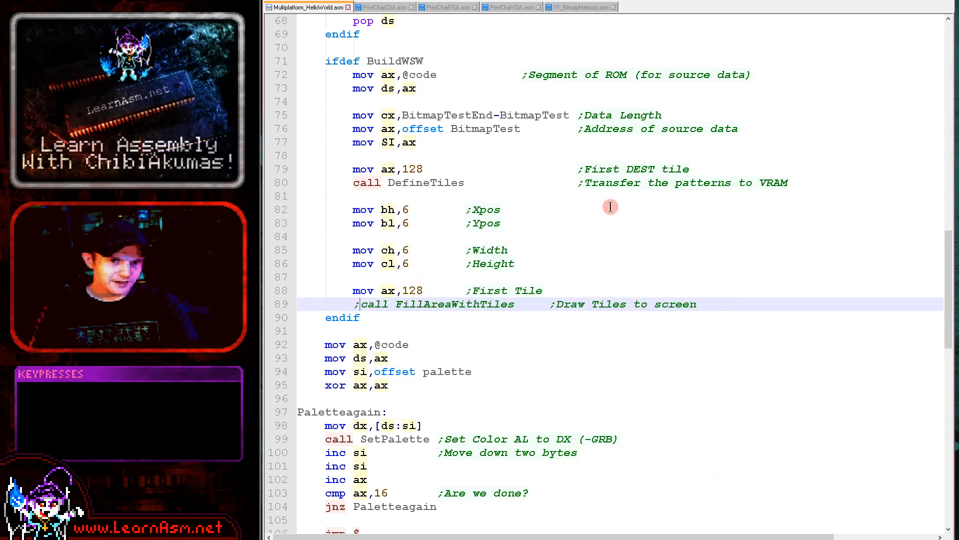
{"action": "key", "text": "ctrl+z"}
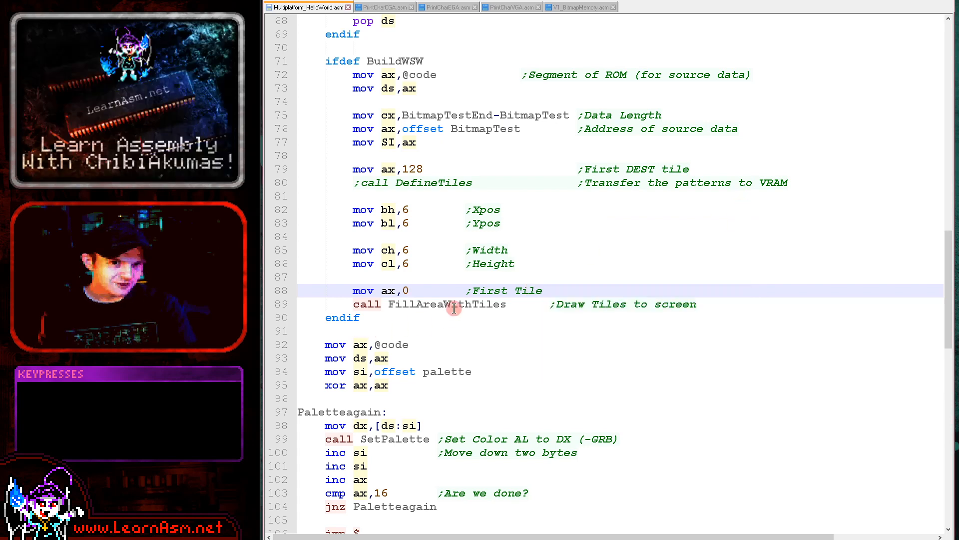
{"action": "double_click", "coordinate": [448, 304]}
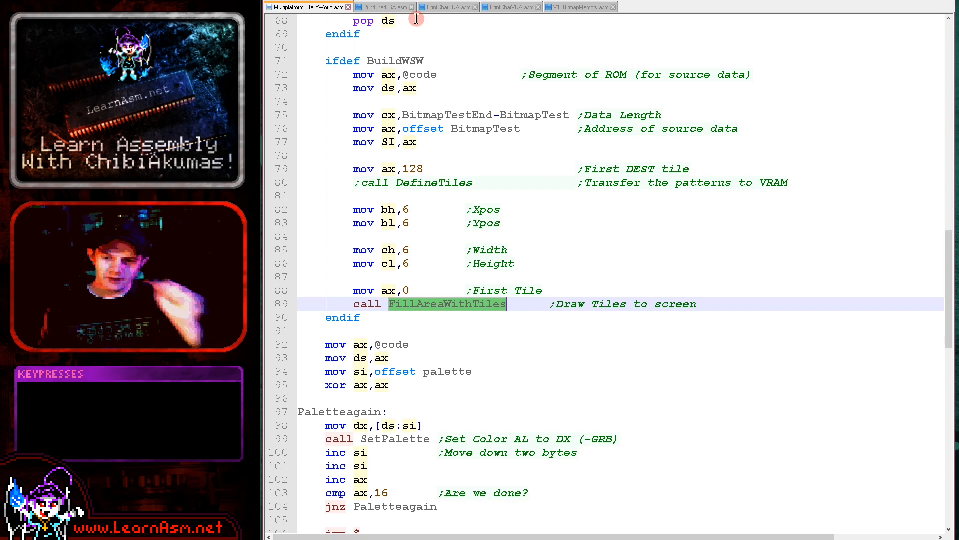
{"action": "left_click", "coordinate": [509, 223]}
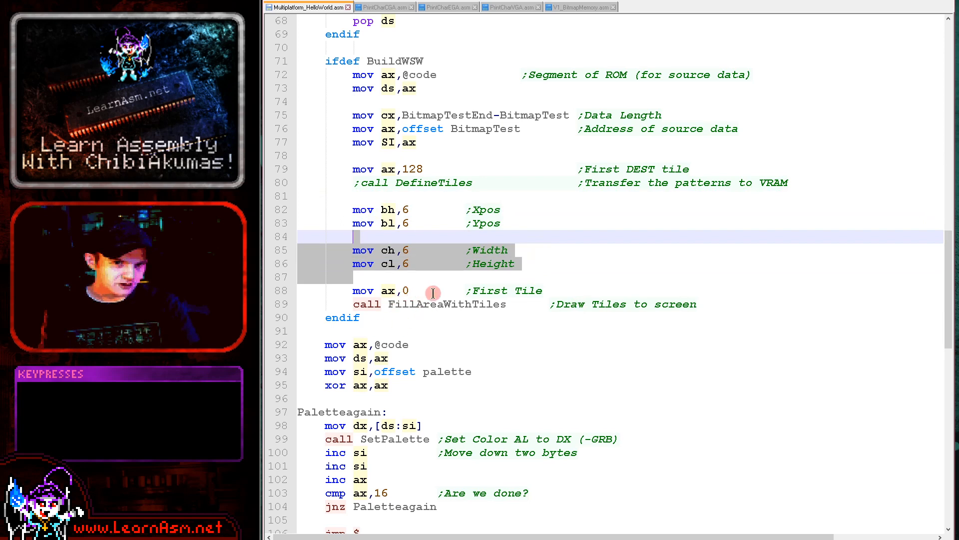
{"action": "key", "text": "ctrl+z"}
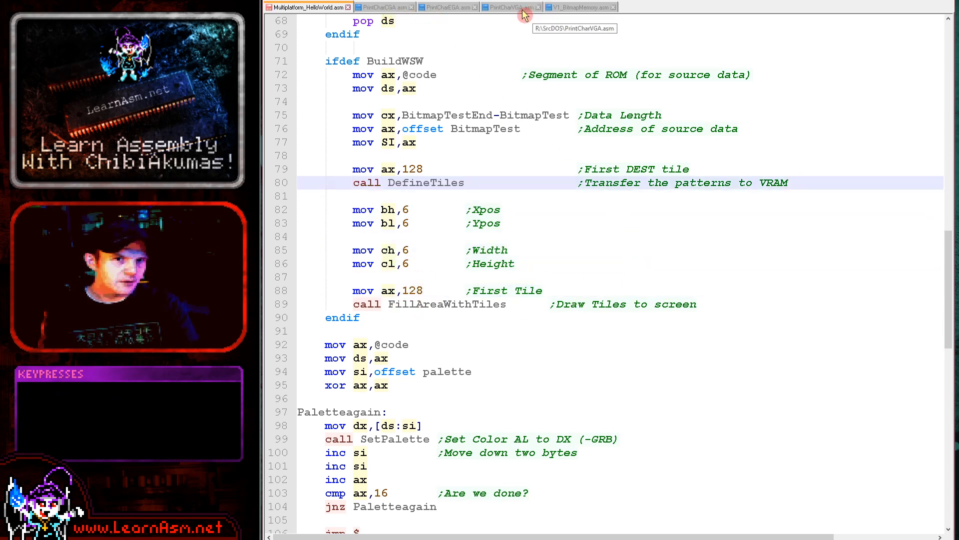
Step: In FillAreaWithTiles highlight the 1000h tilemap base, the palette bits and the Ypos shift
{"action": "left_click", "coordinate": [579, 7]}
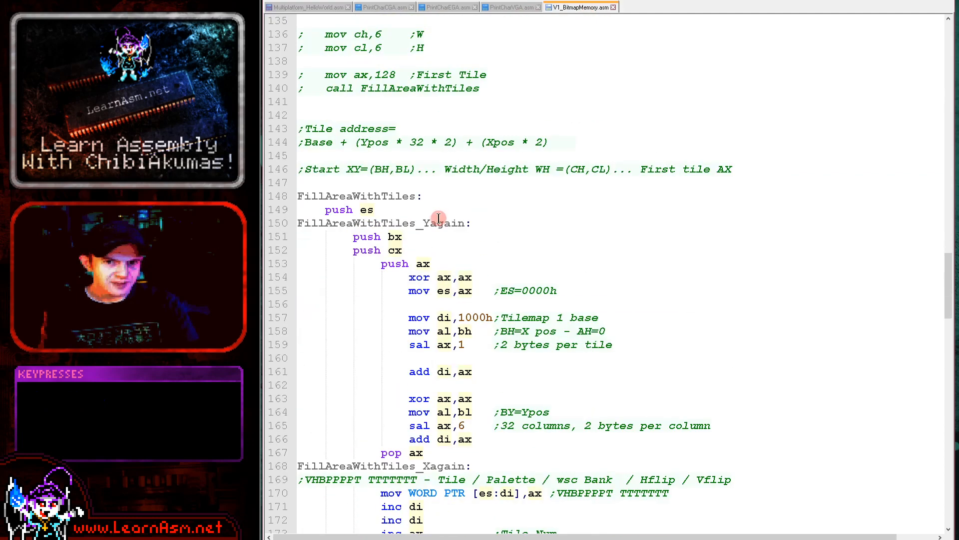
{"action": "scroll", "scroll_direction": "down", "scroll_amount": 3}
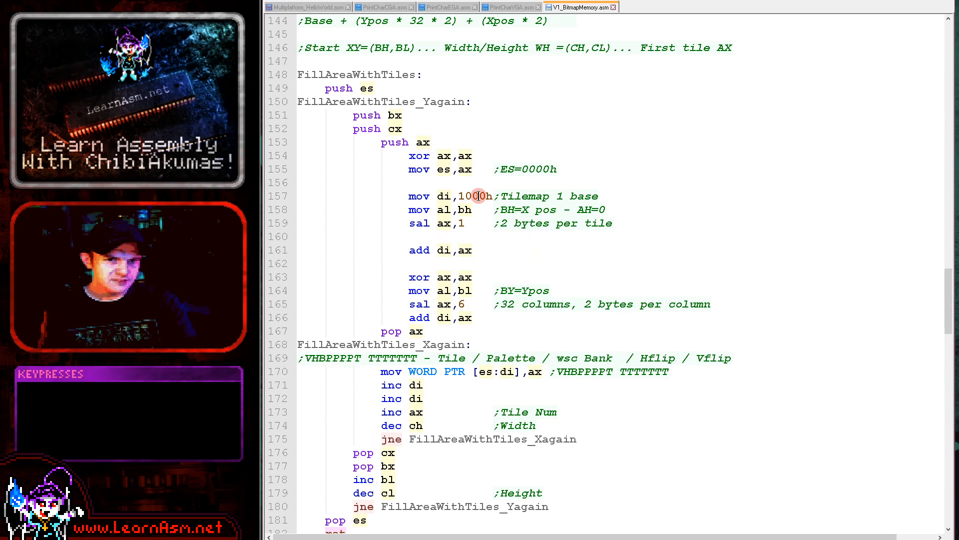
{"action": "double_click", "coordinate": [473, 196]}
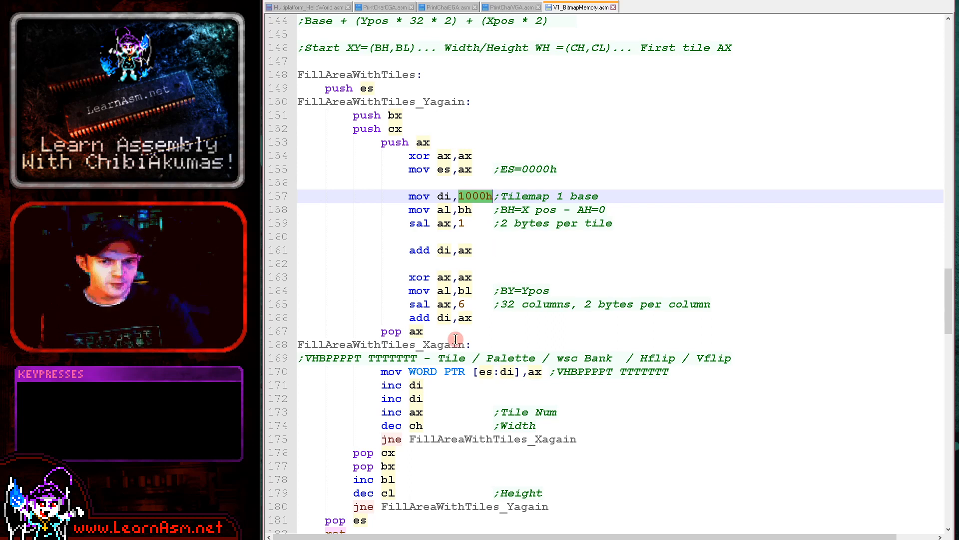
{"action": "double_click", "coordinate": [395, 358]}
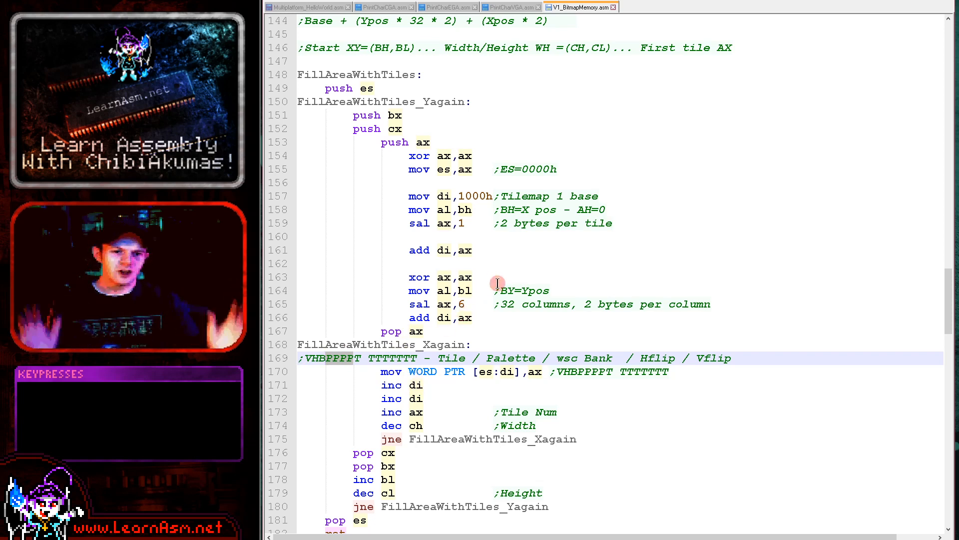
{"action": "left_click", "coordinate": [501, 290]}
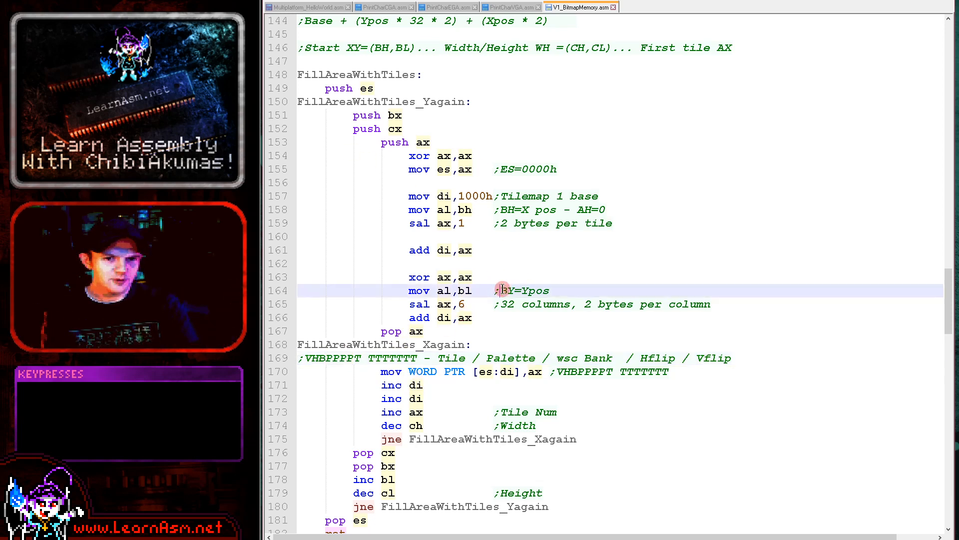
{"action": "left_click", "coordinate": [443, 304]}
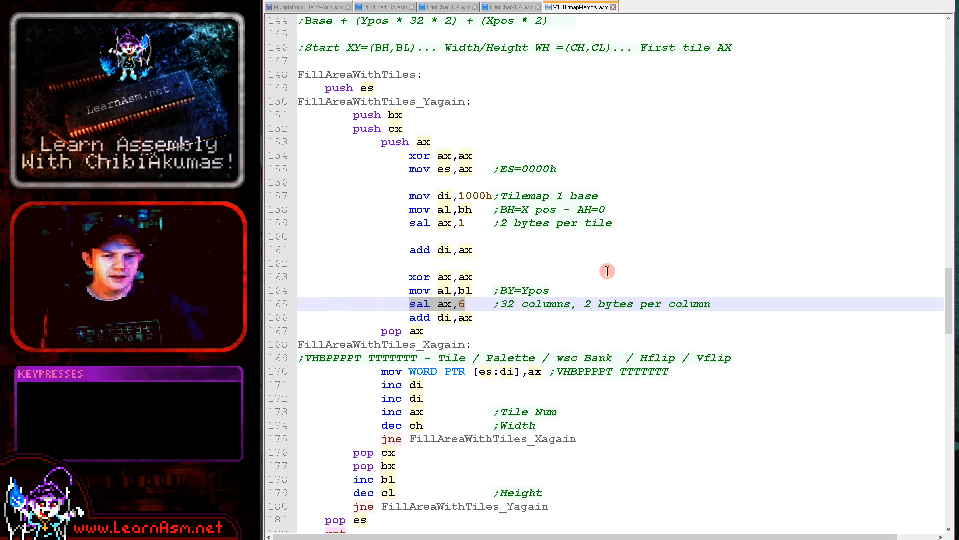
{"action": "mouse_move", "coordinate": [501, 250]}
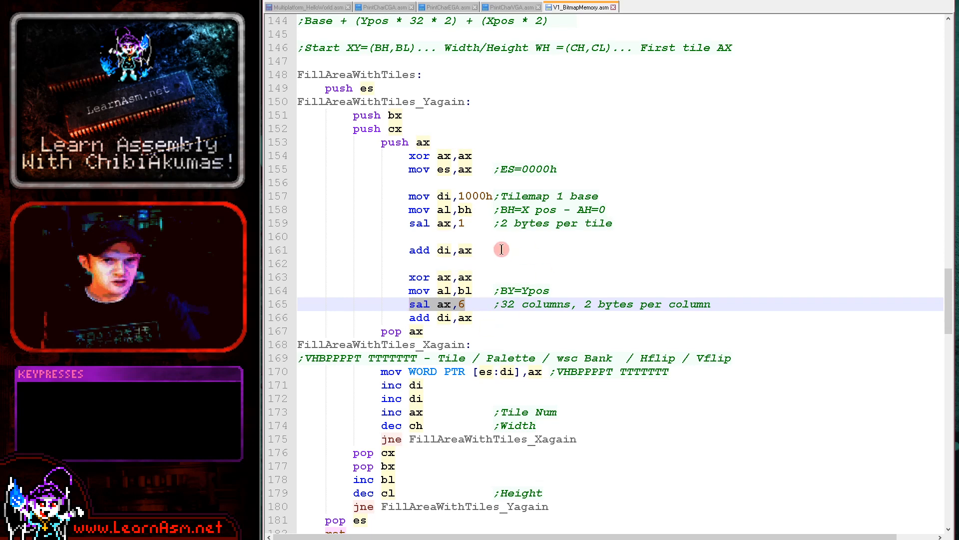
{"action": "mouse_move", "coordinate": [461, 218]}
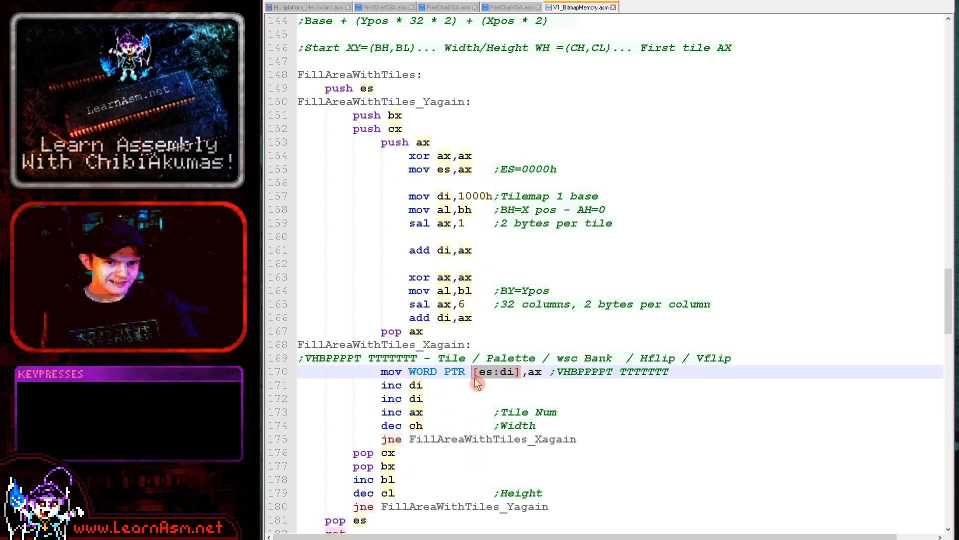
Step: Highlight the WORD tile write, the Xagain loop label and the address calculation lines 154 to 166
{"action": "double_click", "coordinate": [422, 371]}
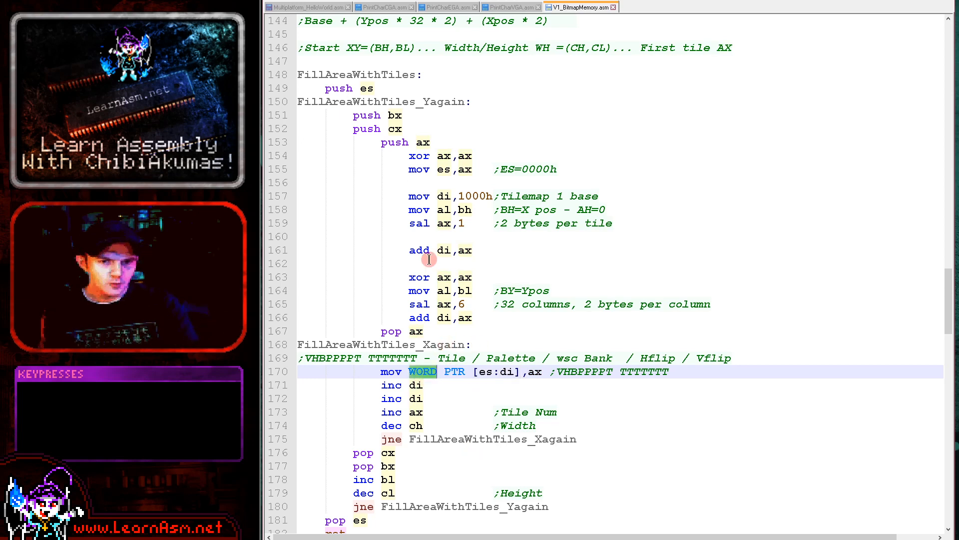
{"action": "double_click", "coordinate": [415, 412]}
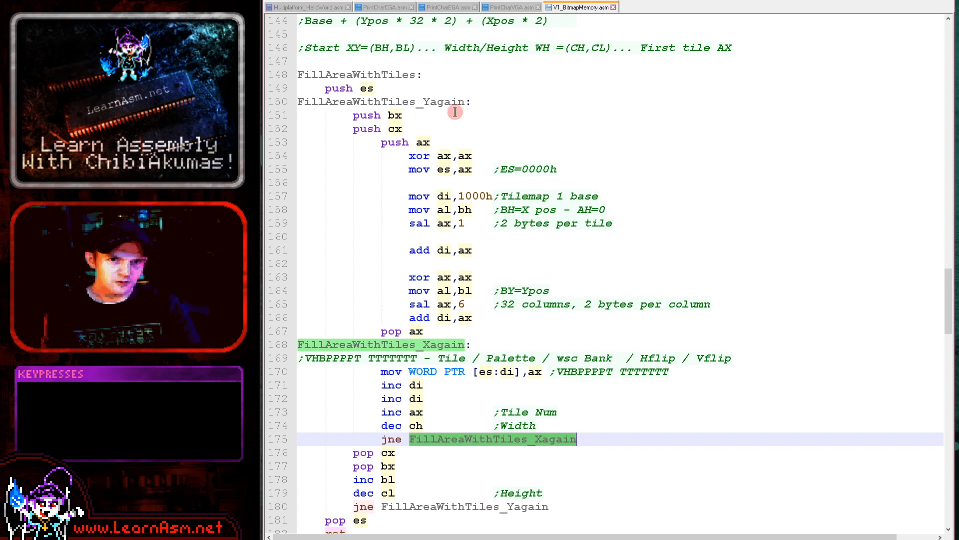
{"action": "left_click_drag", "start_coordinate": [455, 112], "coordinate": [569, 317]}
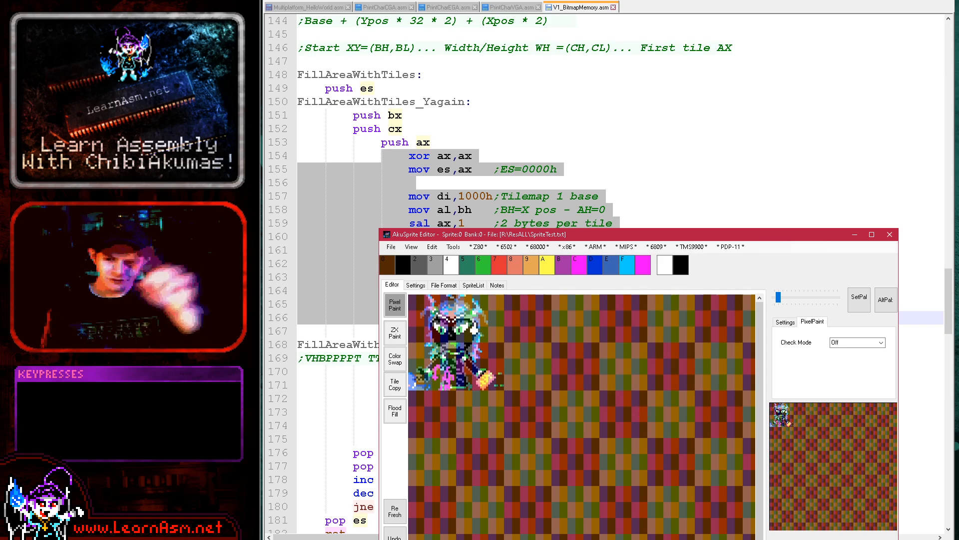
{"action": "mouse_move", "coordinate": [366, 259]}
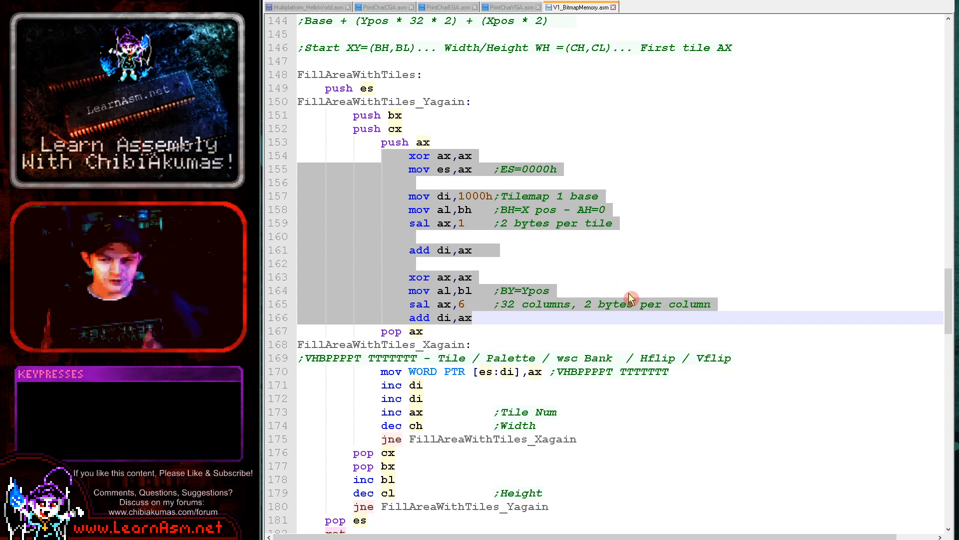
Step: Scroll through V1_BitmapMemory.asm and return to the WonderSwan 6 by 6 DefineTiles and fill calls
{"action": "scroll", "scroll_direction": "down", "scroll_amount": 3}
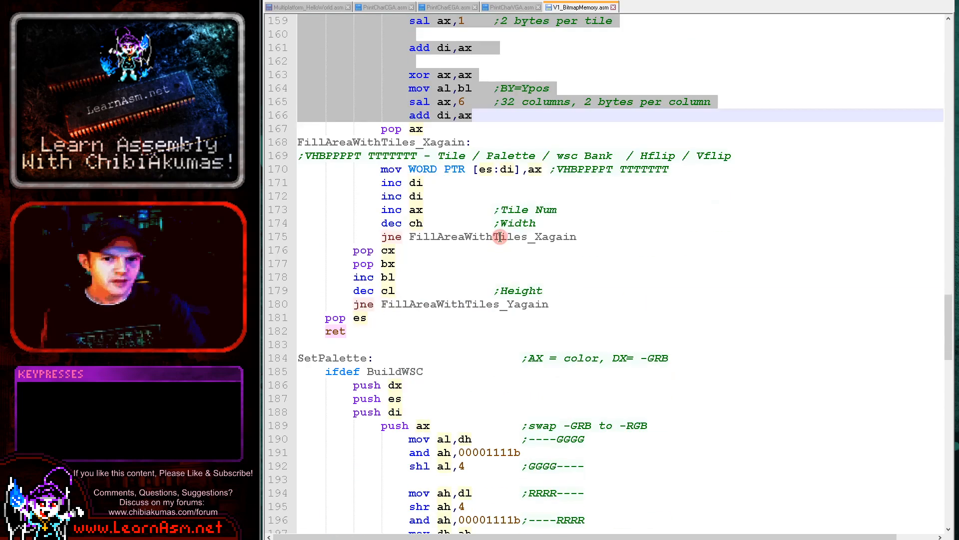
{"action": "scroll", "scroll_direction": "down", "scroll_amount": 3}
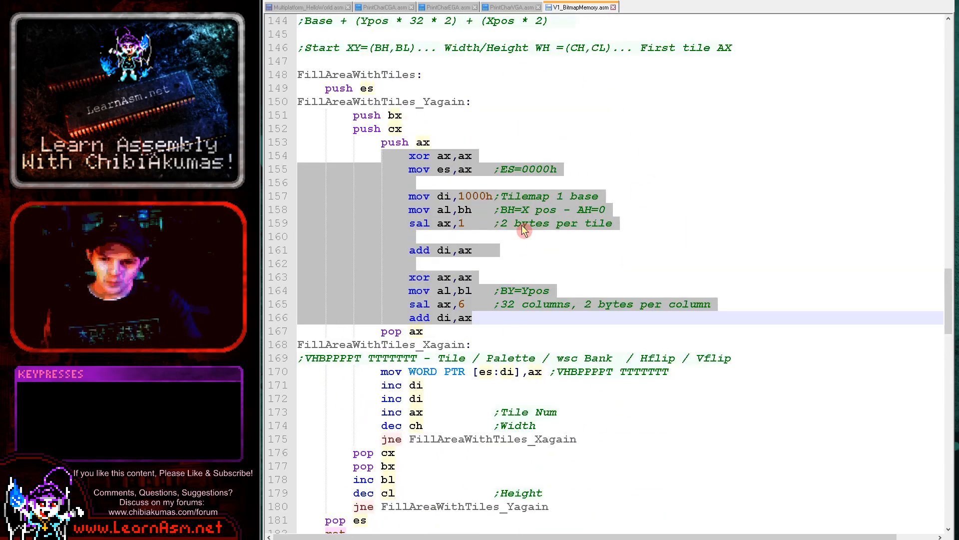
{"action": "scroll", "scroll_direction": "down", "scroll_amount": 3}
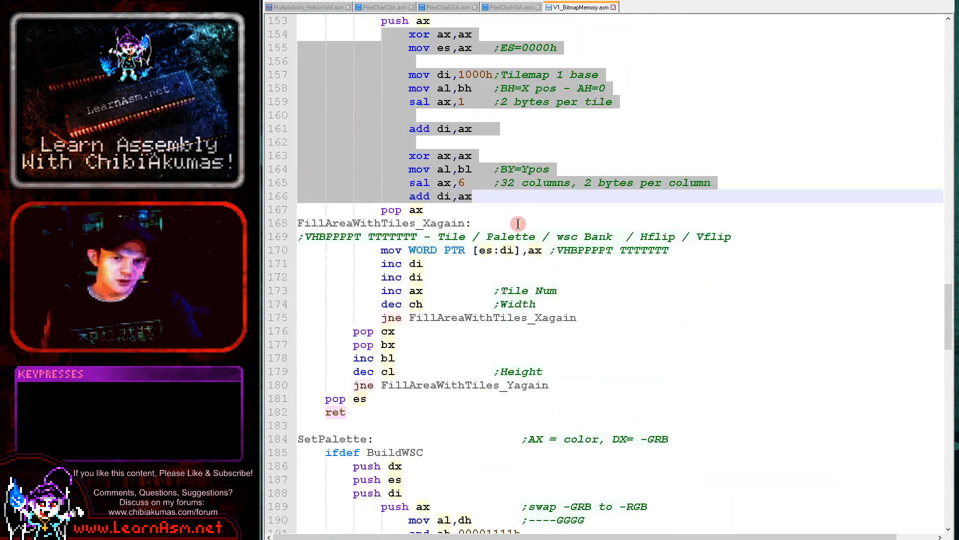
{"action": "scroll", "scroll_direction": "down", "scroll_amount": 3}
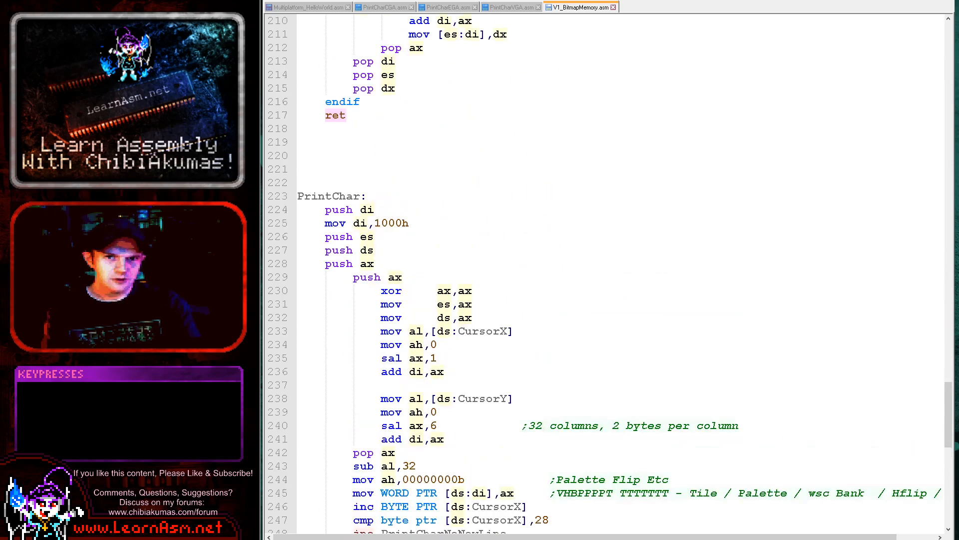
{"action": "left_click", "coordinate": [306, 7]}
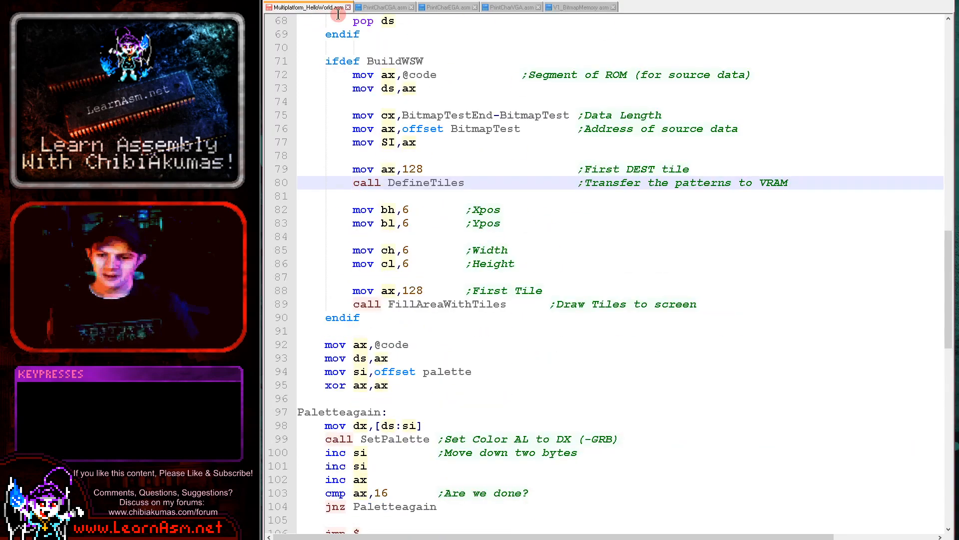